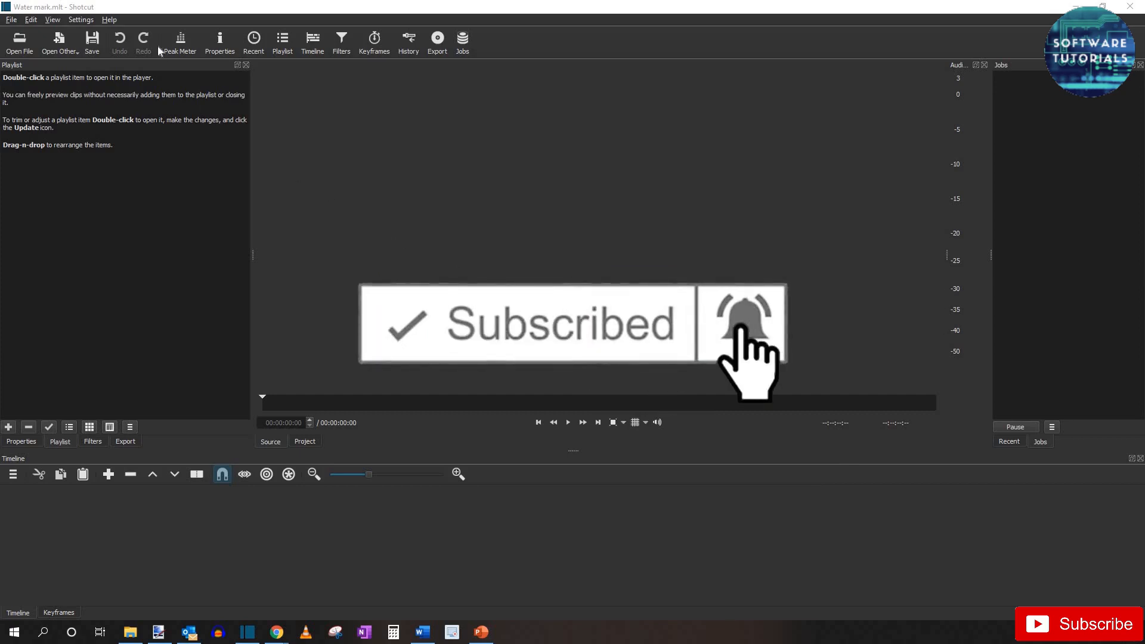
# - Show the About Shotcut dialog reporting version 19.12.31
pyautogui.click(109, 19)
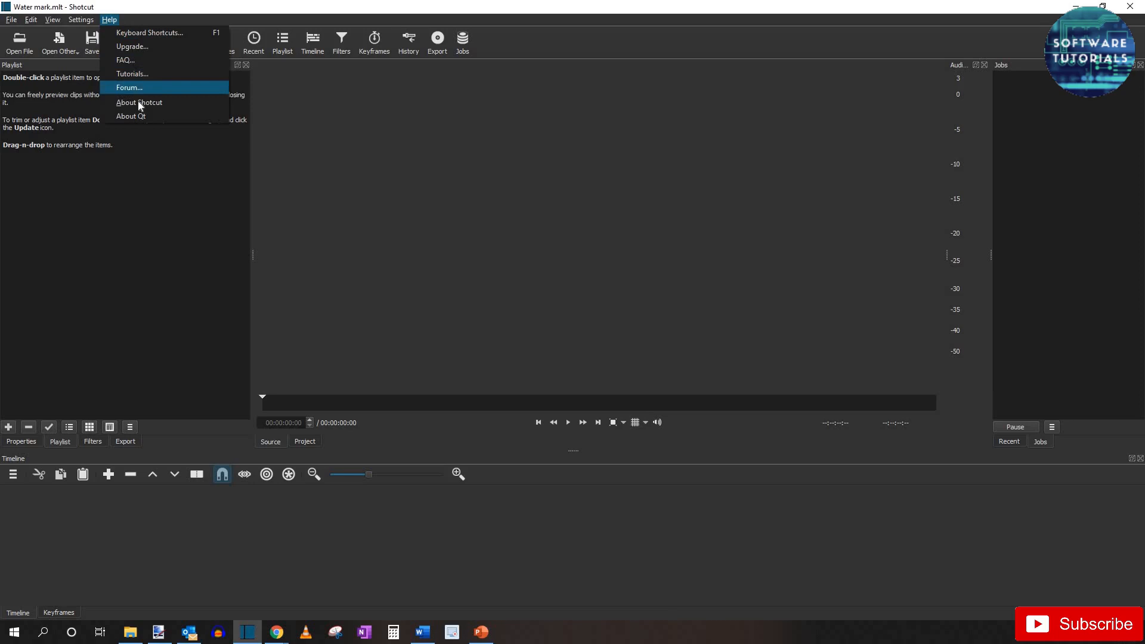
pyautogui.click(139, 102)
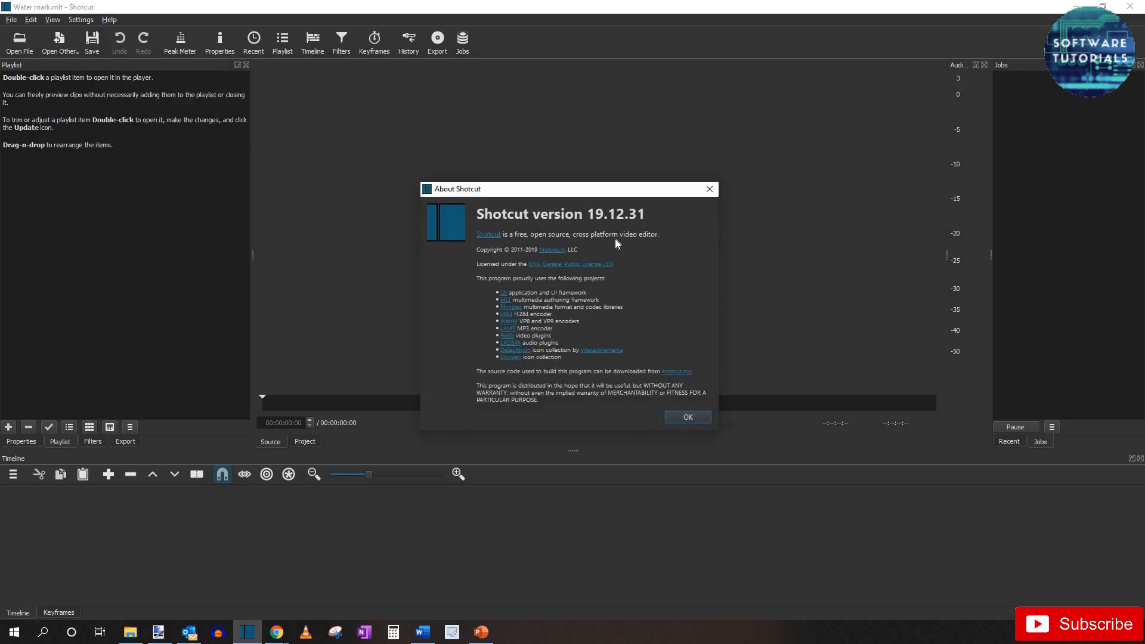
pyautogui.moveTo(624, 221)
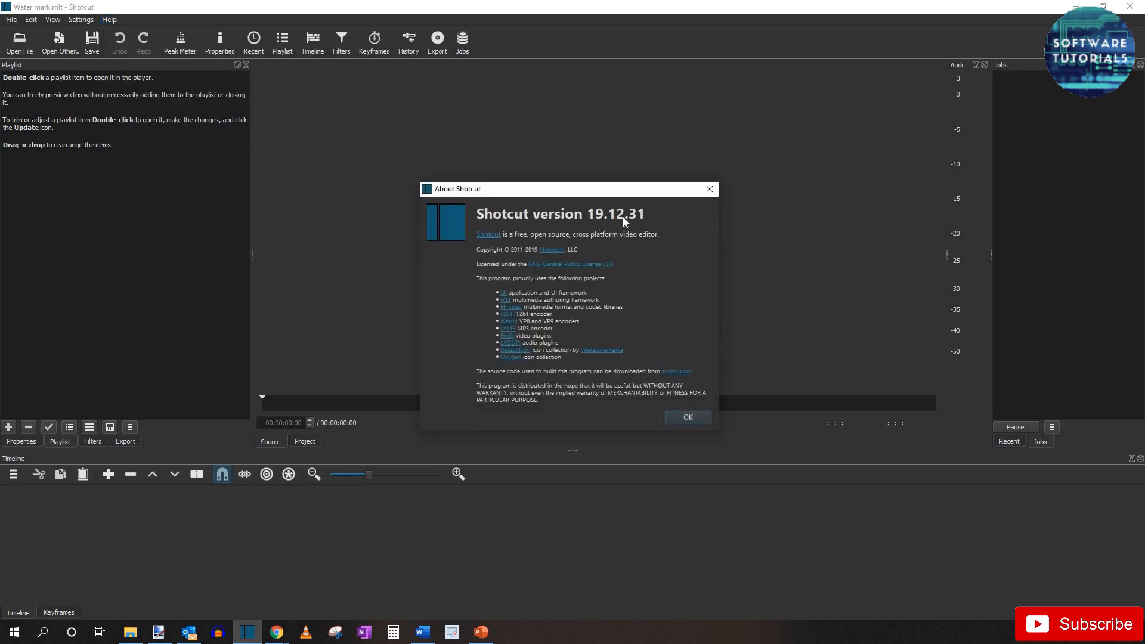
pyautogui.moveTo(640, 229)
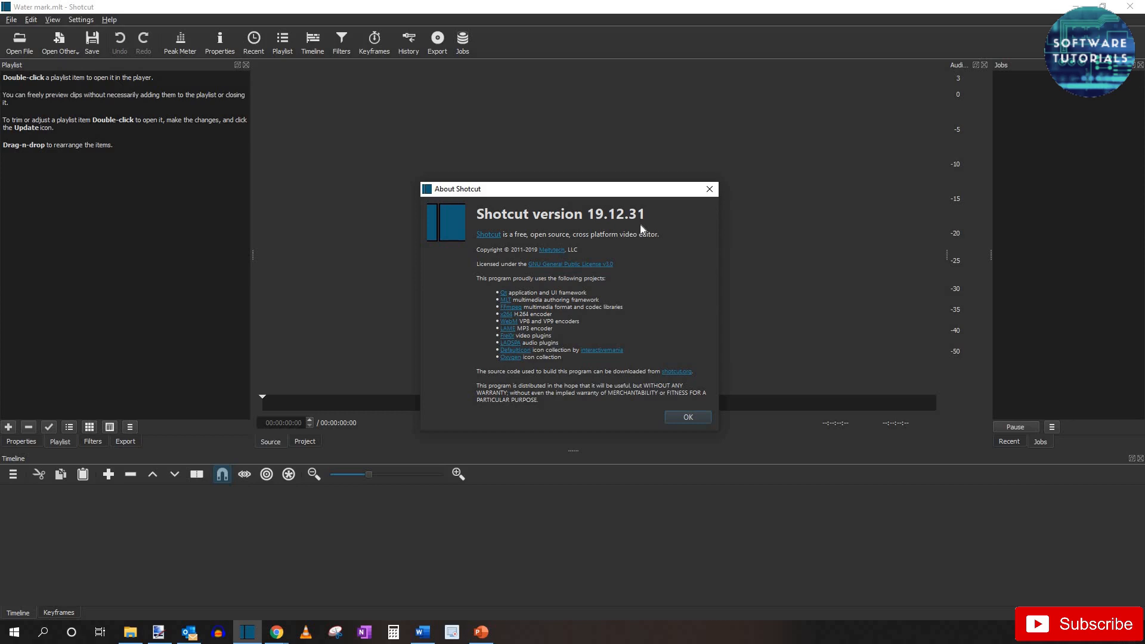
pyautogui.moveTo(673, 305)
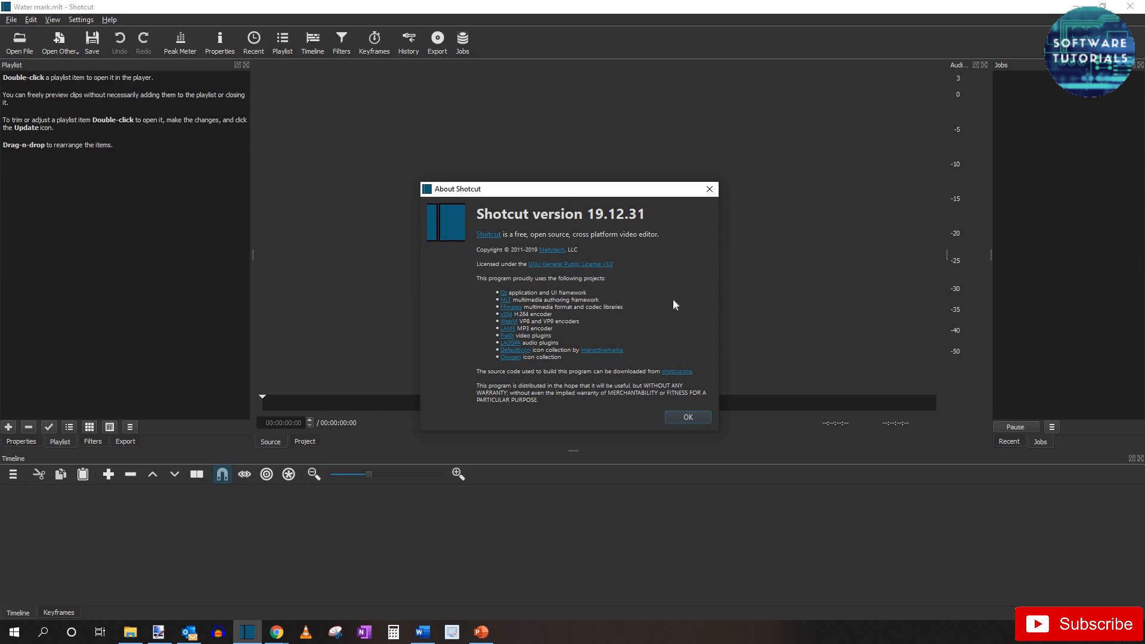
pyautogui.moveTo(687, 416)
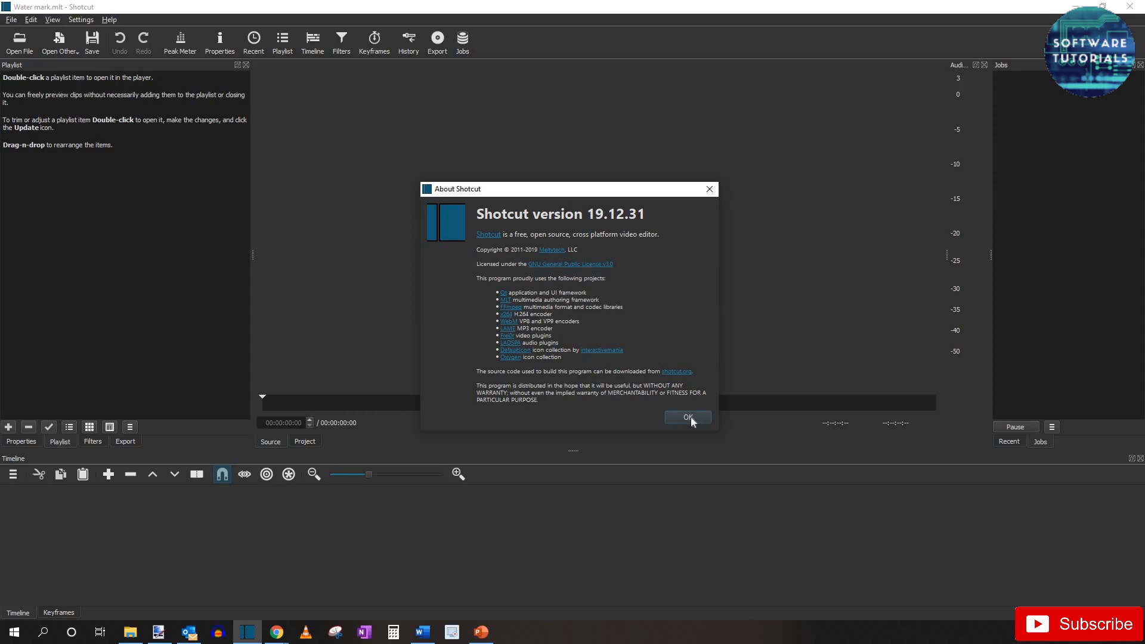
pyautogui.moveTo(537, 321)
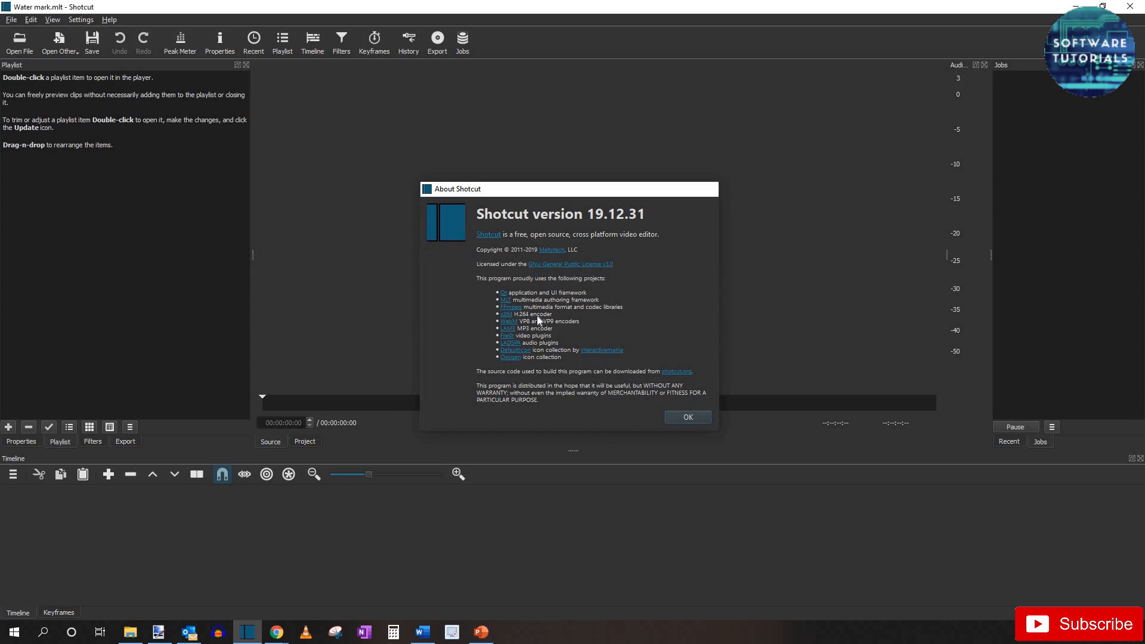
# - Add Video.mp4 and Shotcut Logo.png from the Watermark folder to the playlist
pyautogui.click(686, 416)
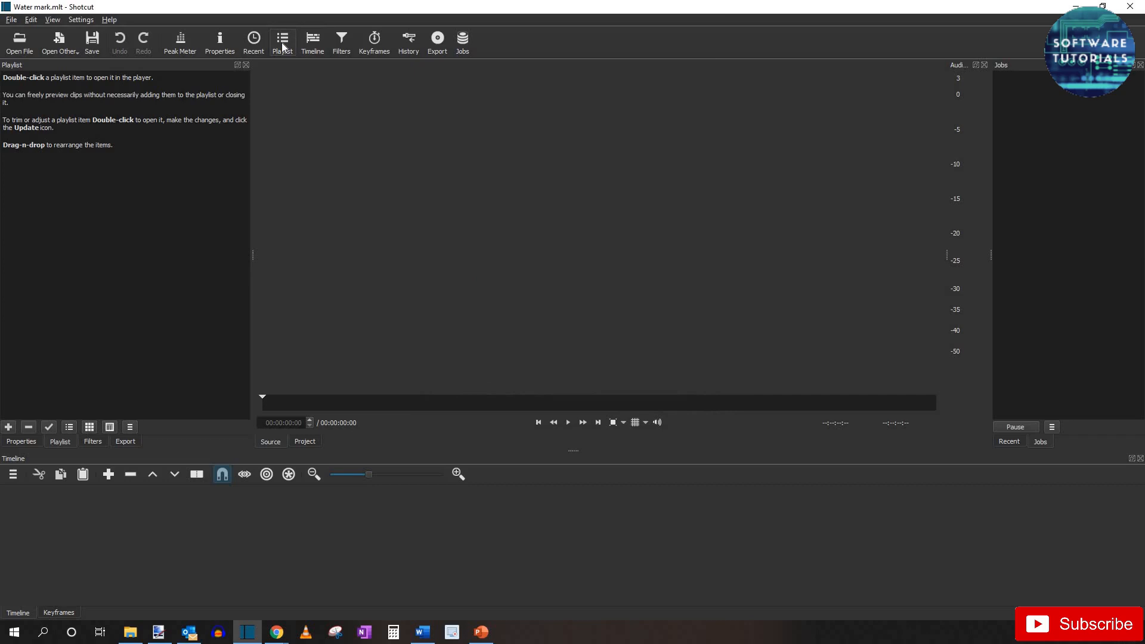
pyautogui.moveTo(231, 452)
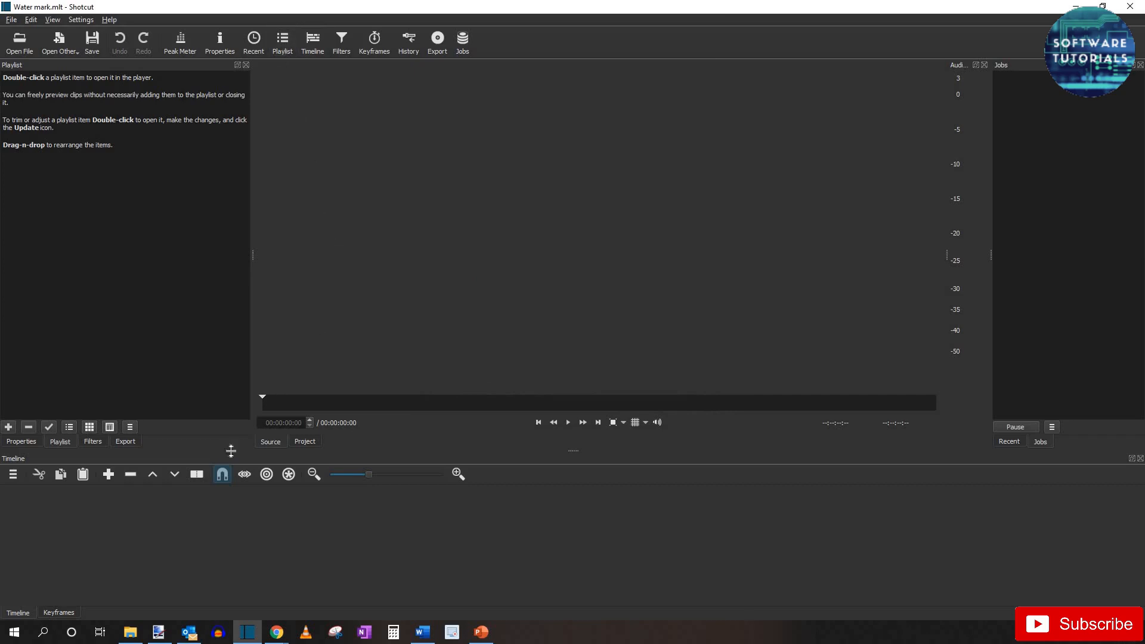
pyautogui.click(130, 631)
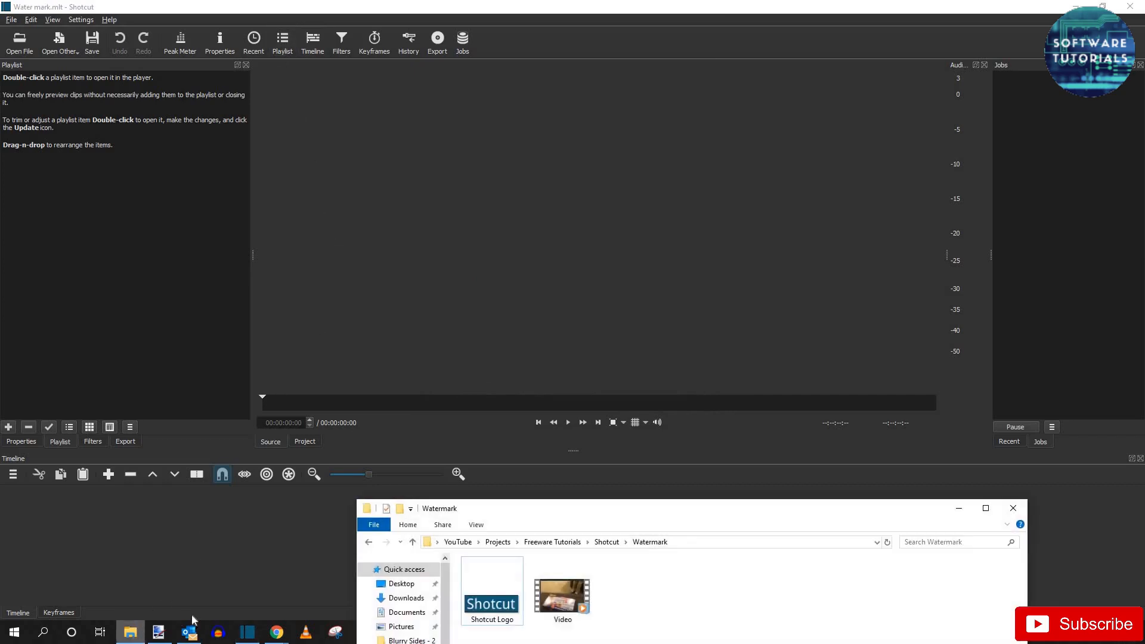
pyautogui.click(562, 591)
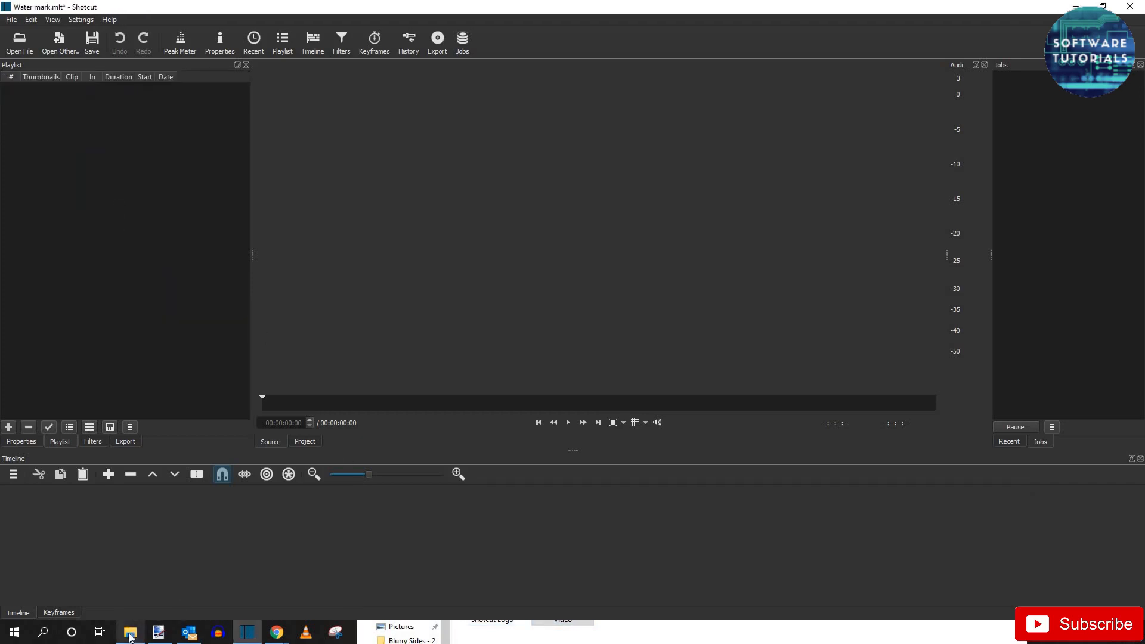
pyautogui.click(130, 631)
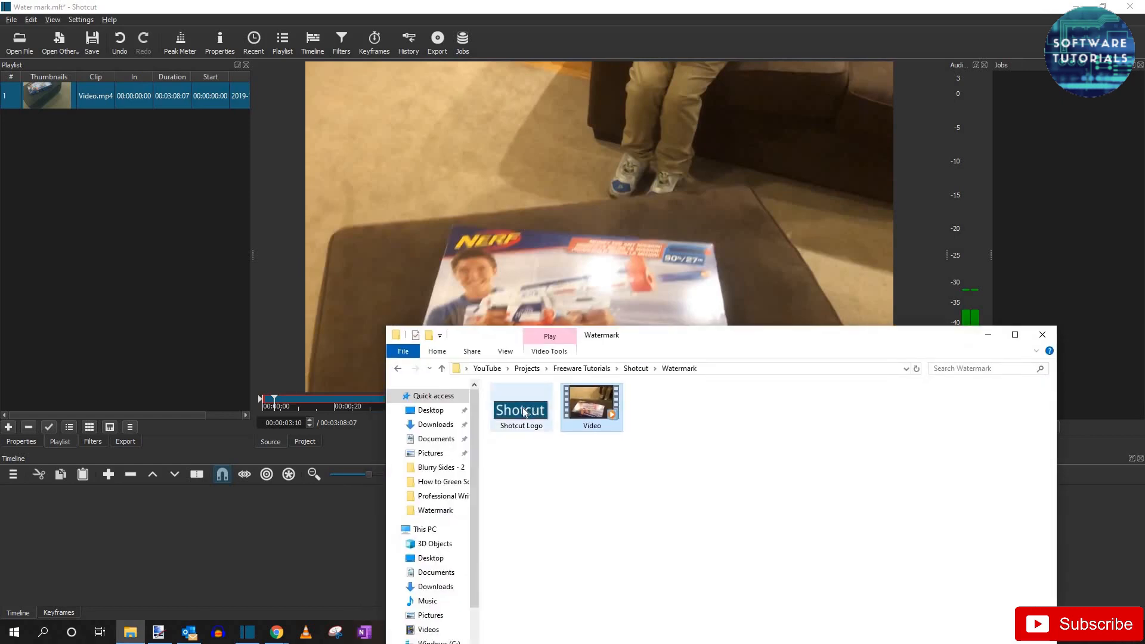
pyautogui.doubleClick(520, 406)
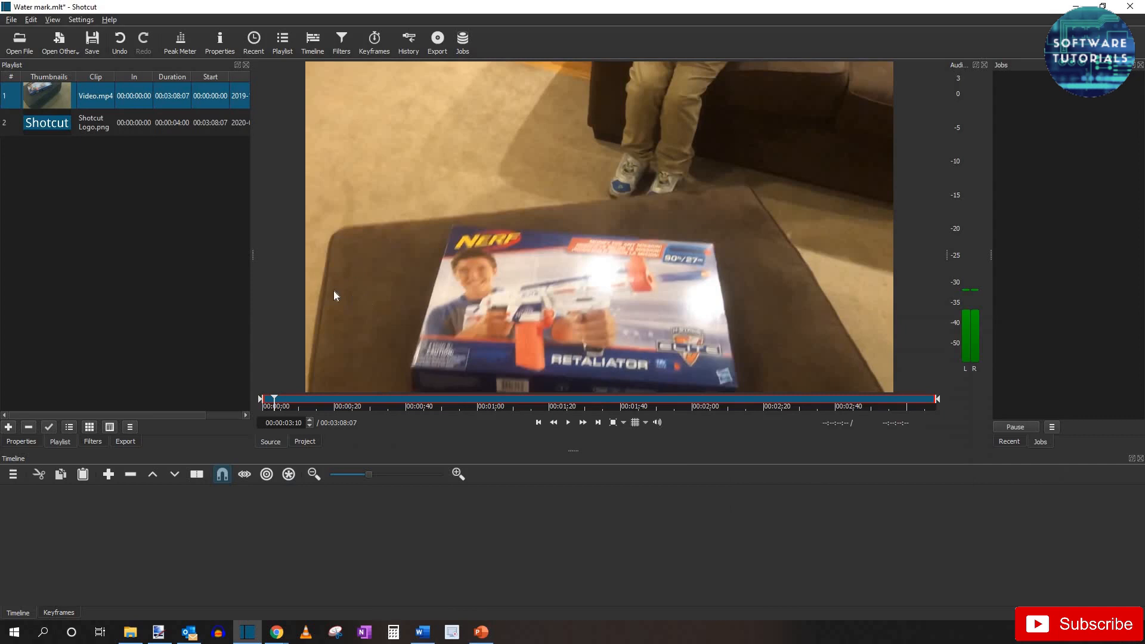
pyautogui.moveTo(174, 547)
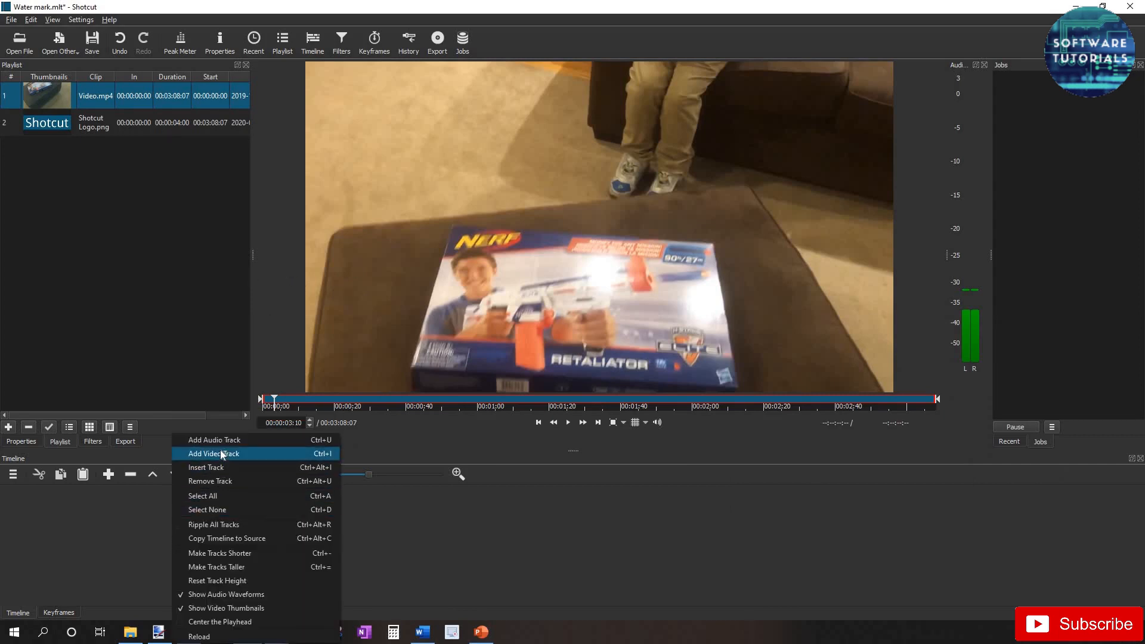
# - Add two video tracks so Video.mp4 sits on V1 with the logo on V2 above
pyautogui.click(213, 453)
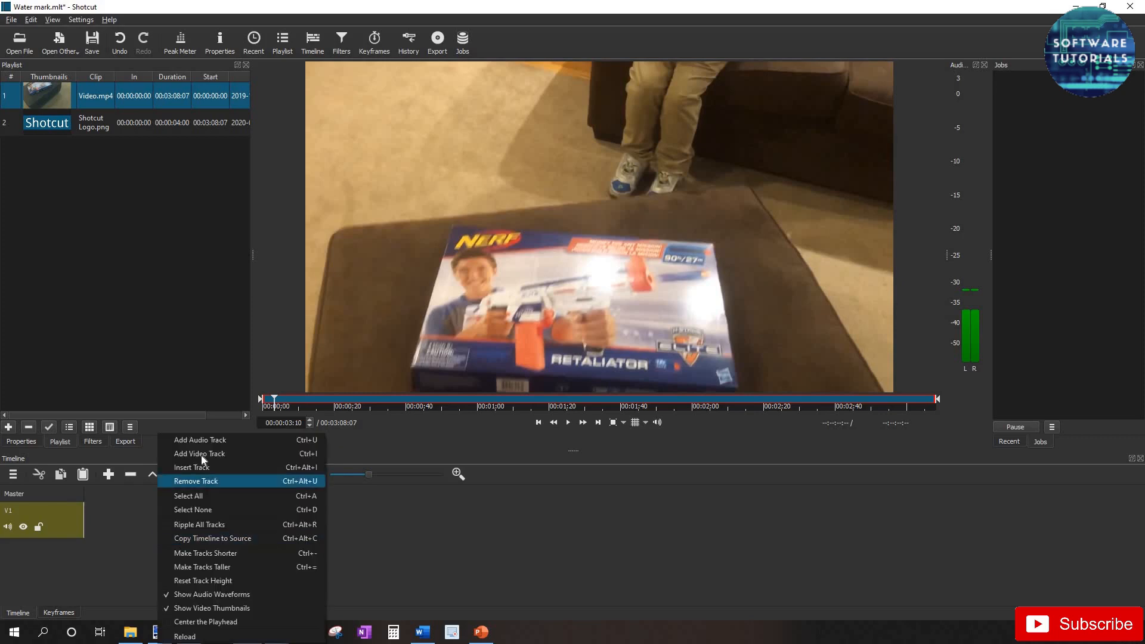
pyautogui.click(199, 453)
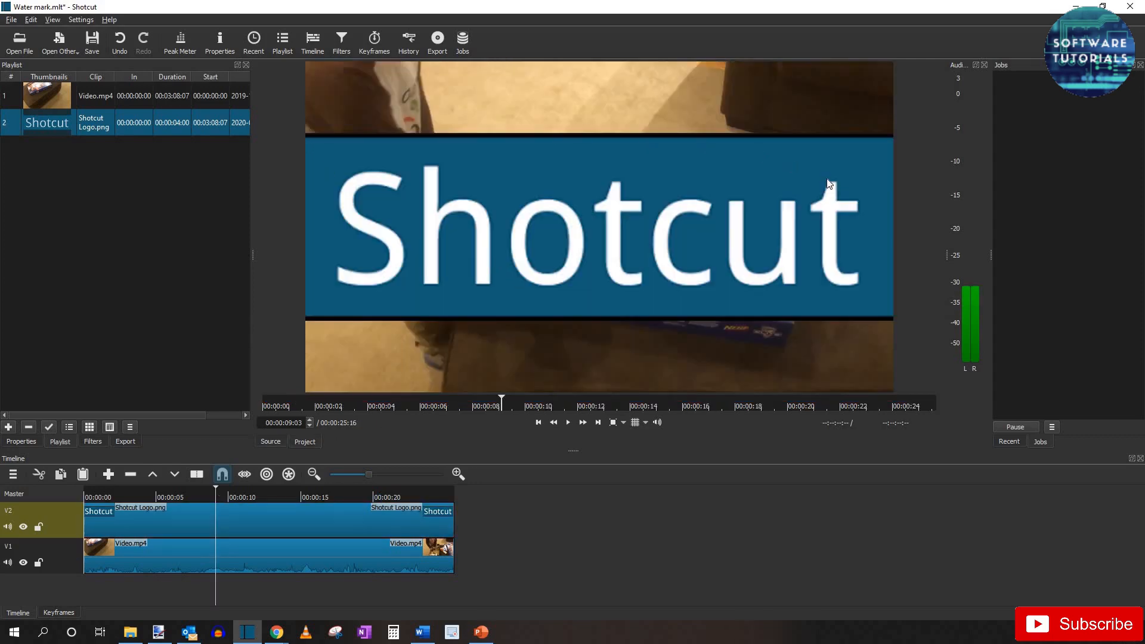
pyautogui.moveTo(780, 216)
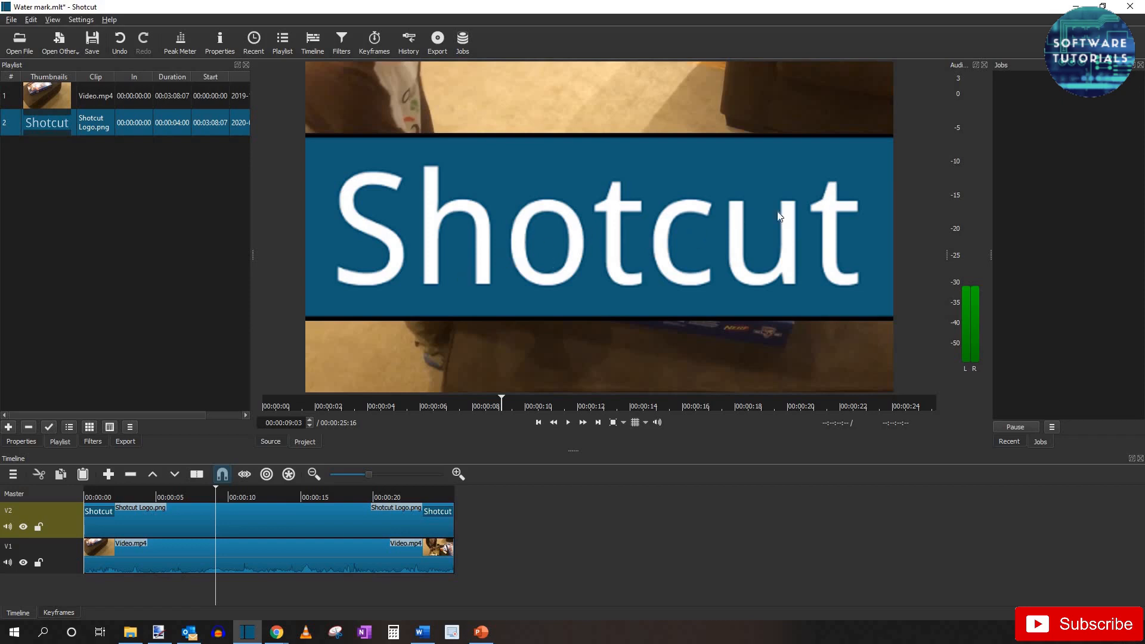
pyautogui.moveTo(732, 225)
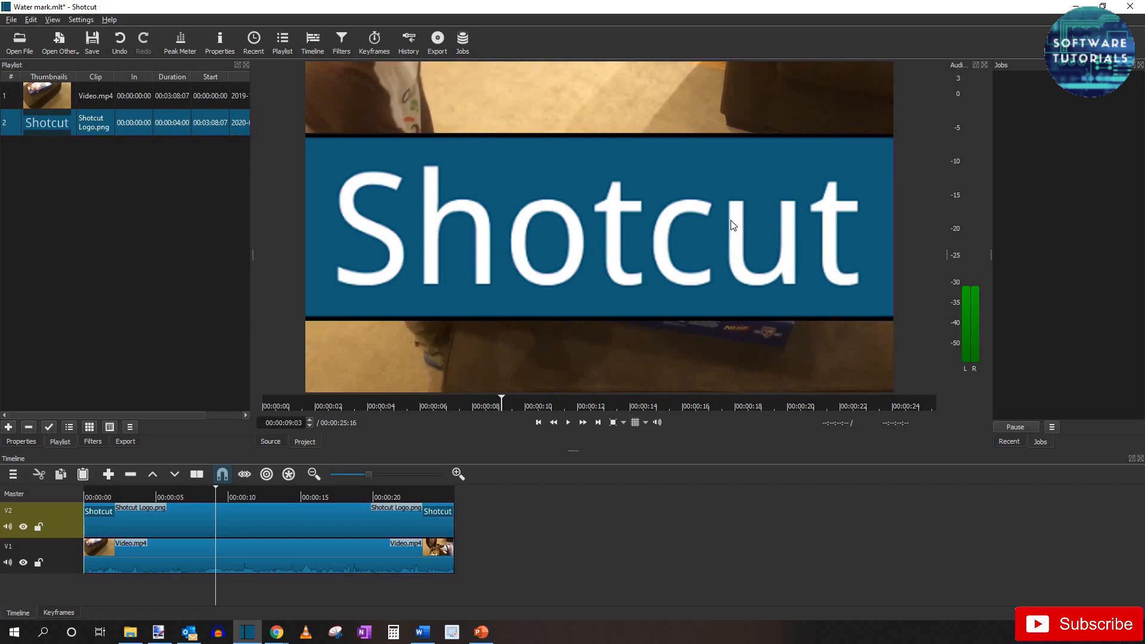
pyautogui.moveTo(559, 225)
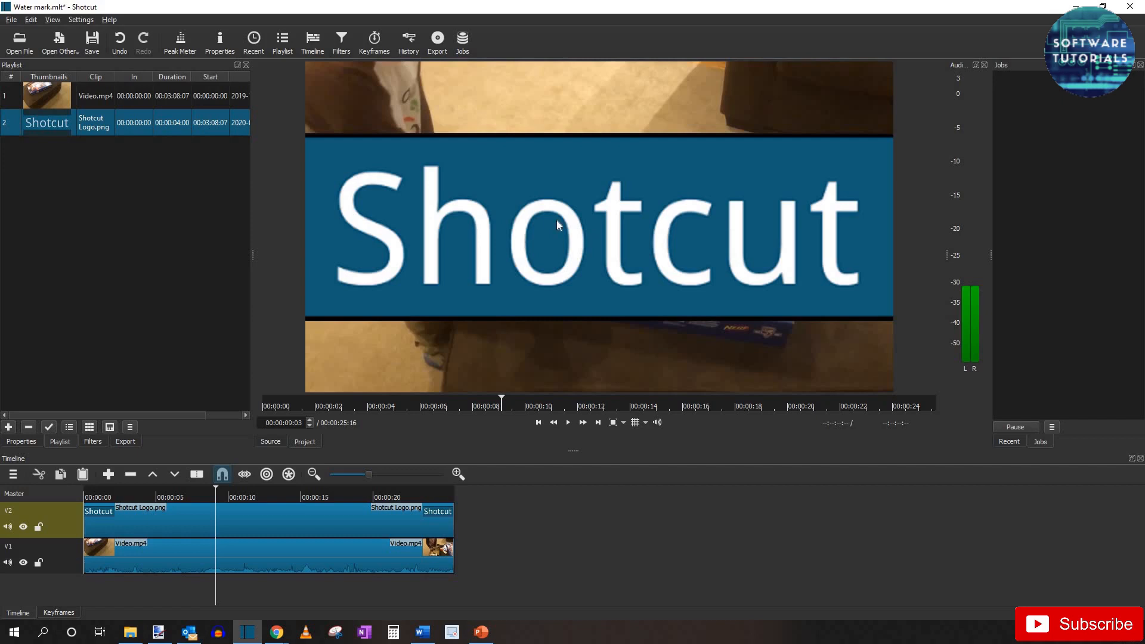
pyautogui.moveTo(285, 527)
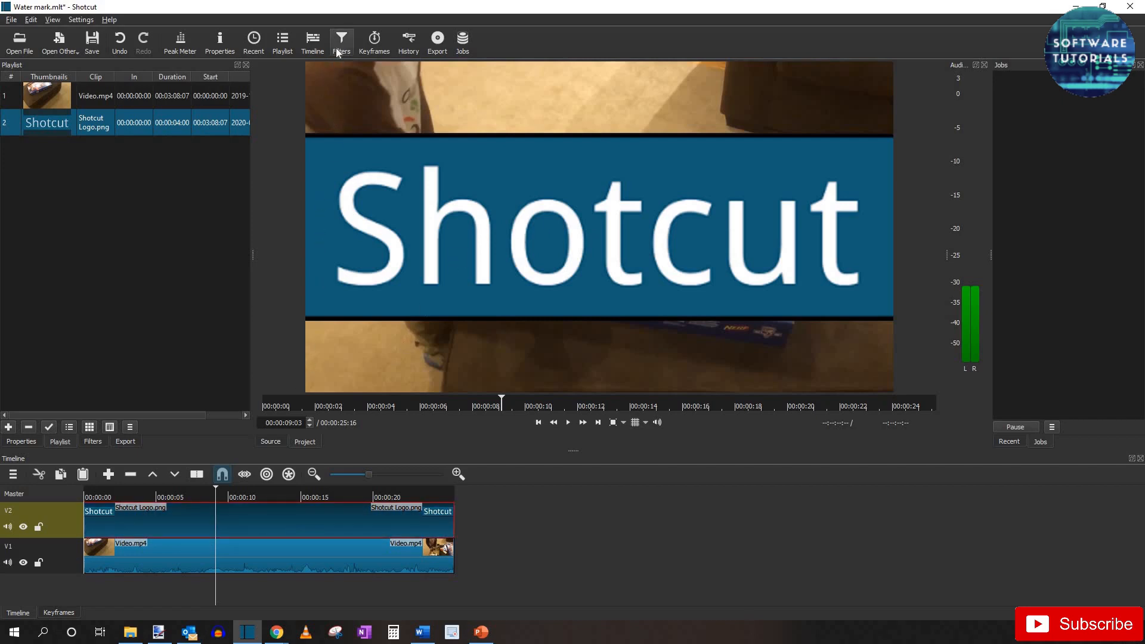
# - Apply an Opacity filter to the Shotcut Logo clip and settle its level at 16%
pyautogui.click(341, 41)
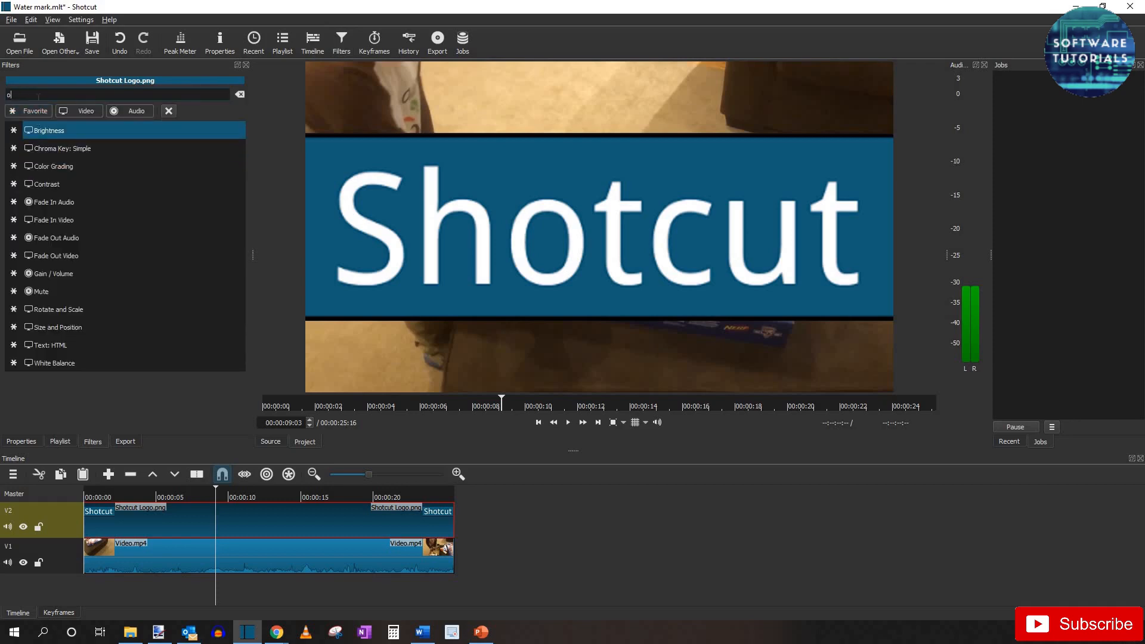
pyautogui.write('pa')
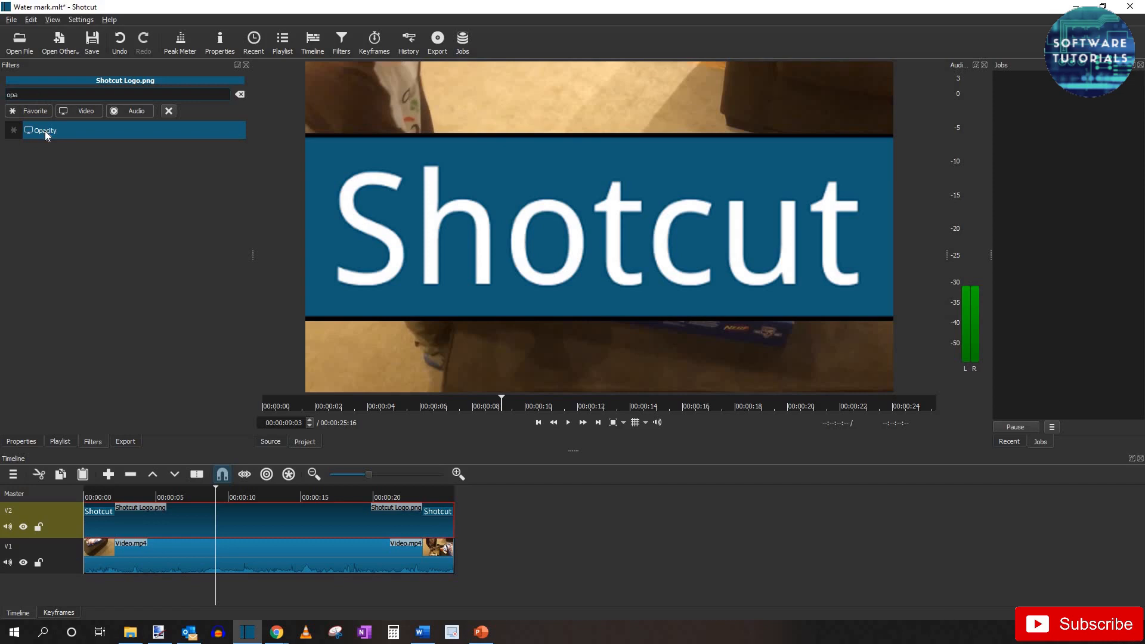
pyautogui.click(45, 130)
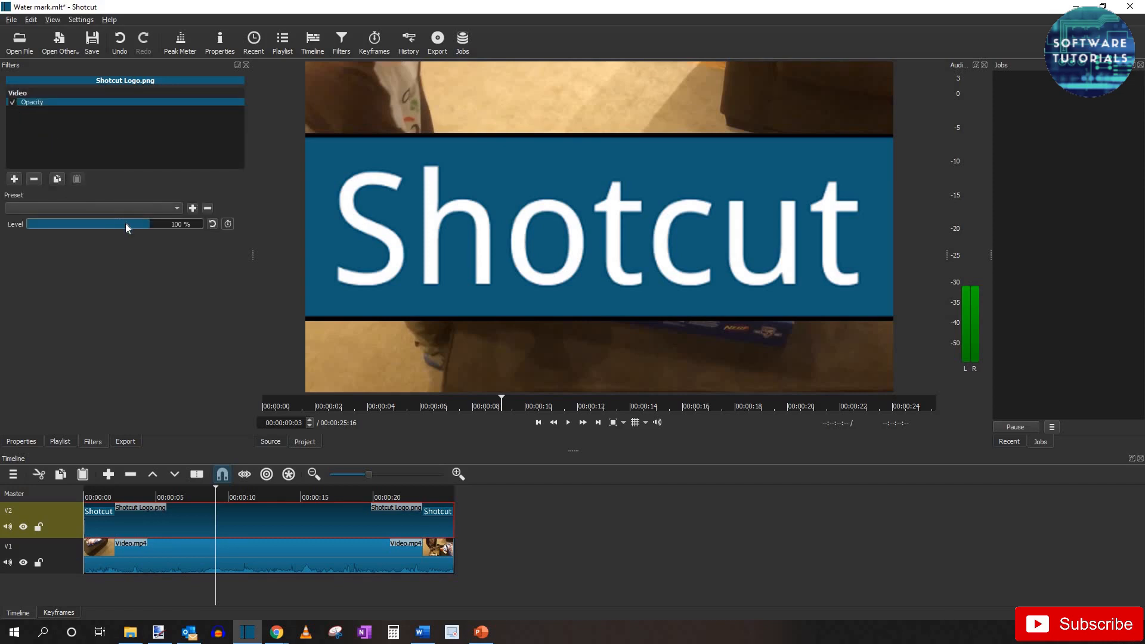
pyautogui.moveTo(128, 224); pyautogui.dragTo(69, 224)
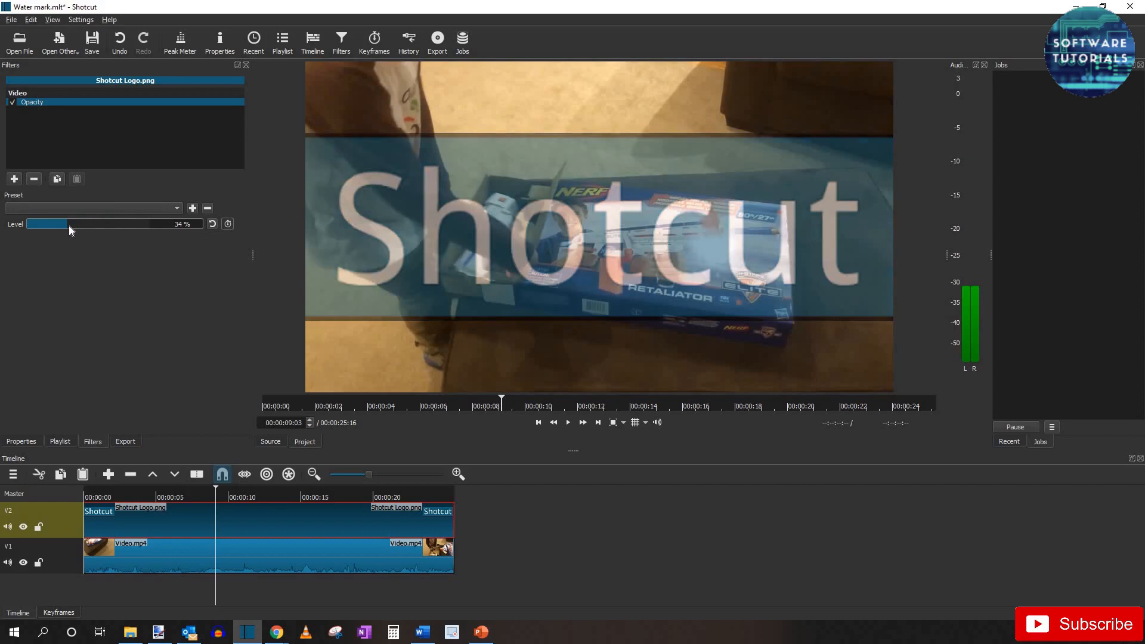
pyautogui.moveTo(65, 224); pyautogui.dragTo(36, 224)
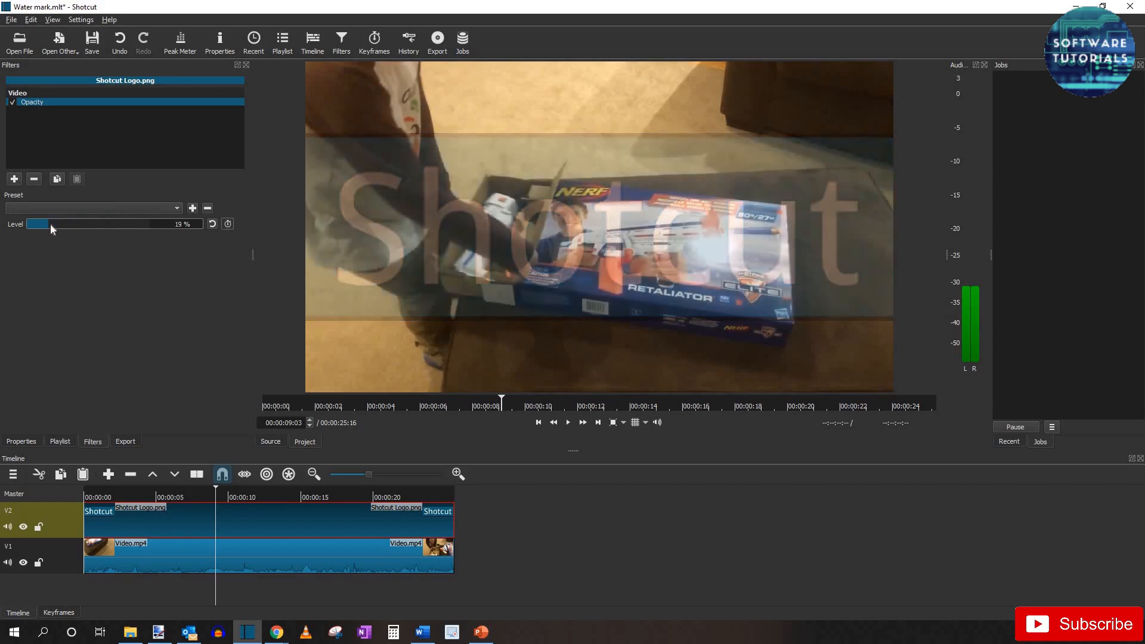
pyautogui.moveTo(51, 224); pyautogui.dragTo(26, 224)
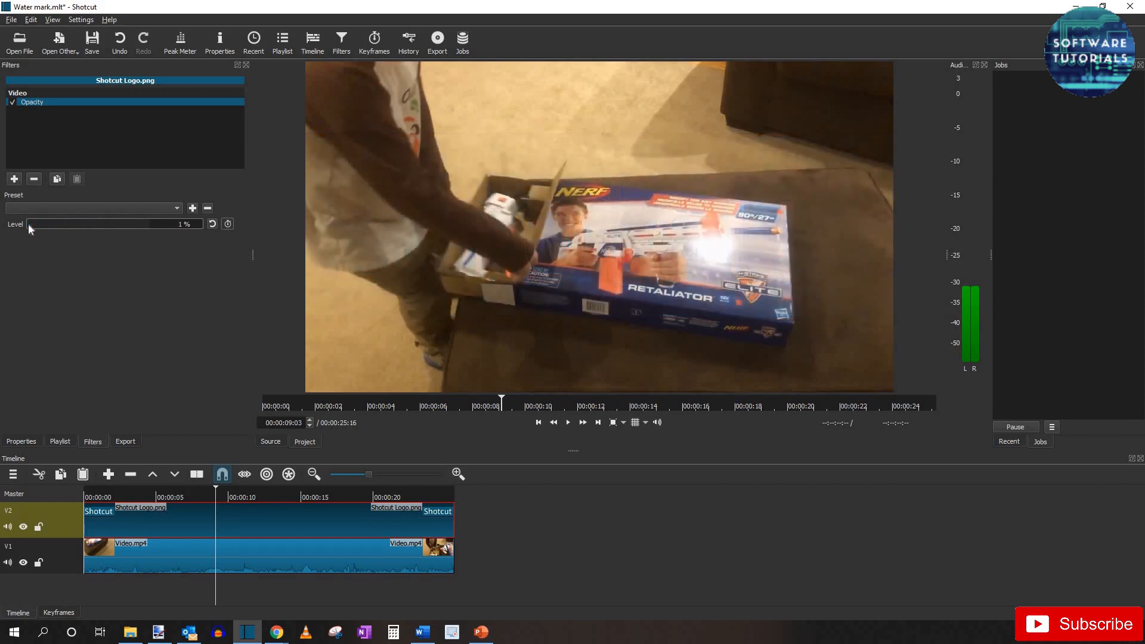
pyautogui.moveTo(32, 224); pyautogui.dragTo(153, 224)
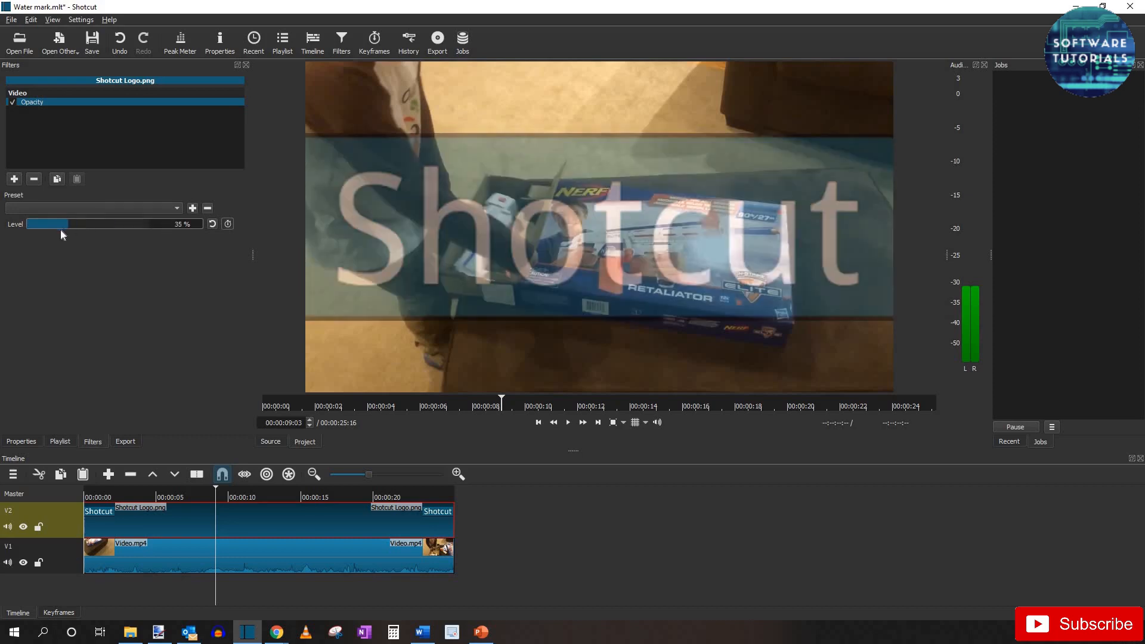
pyautogui.moveTo(65, 224); pyautogui.dragTo(36, 225)
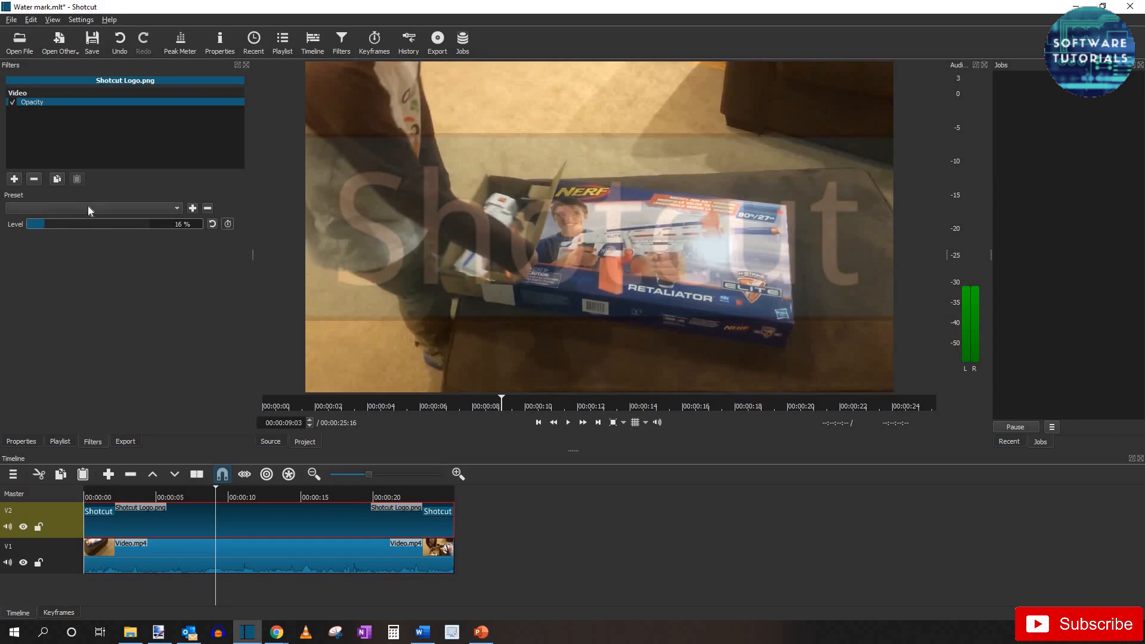
pyautogui.moveTo(500, 202)
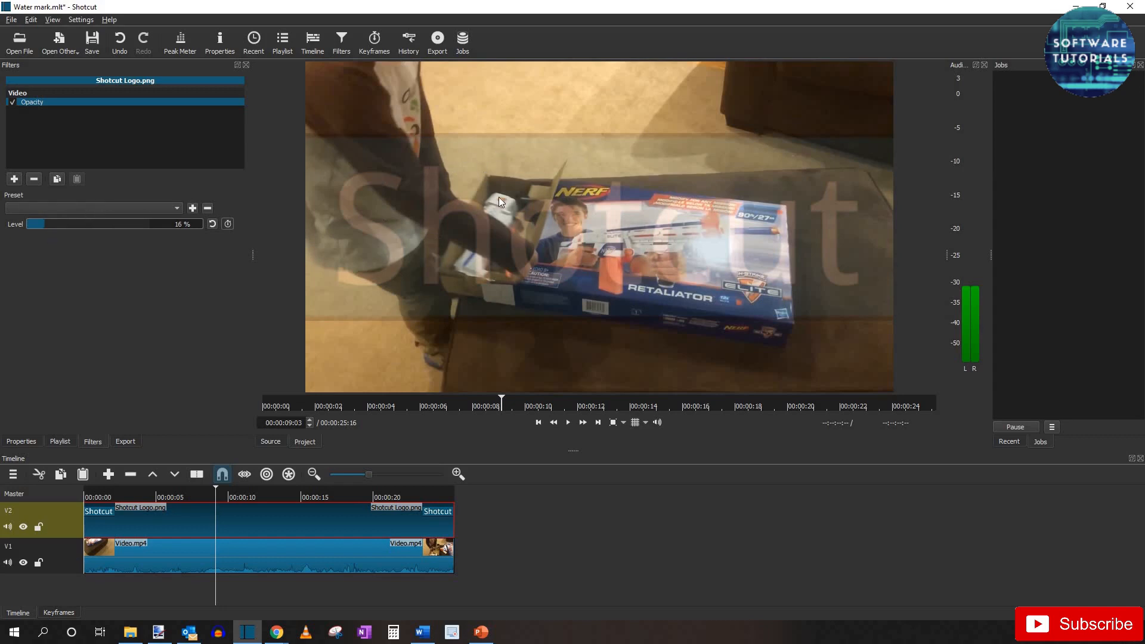
pyautogui.moveTo(648, 258)
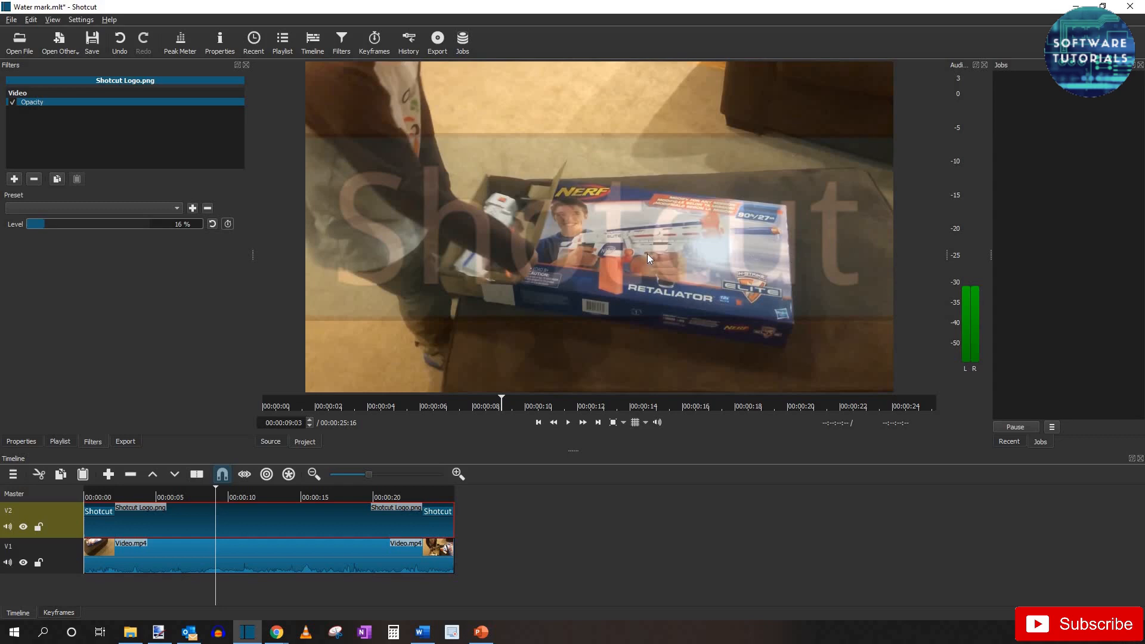
pyautogui.moveTo(589, 224)
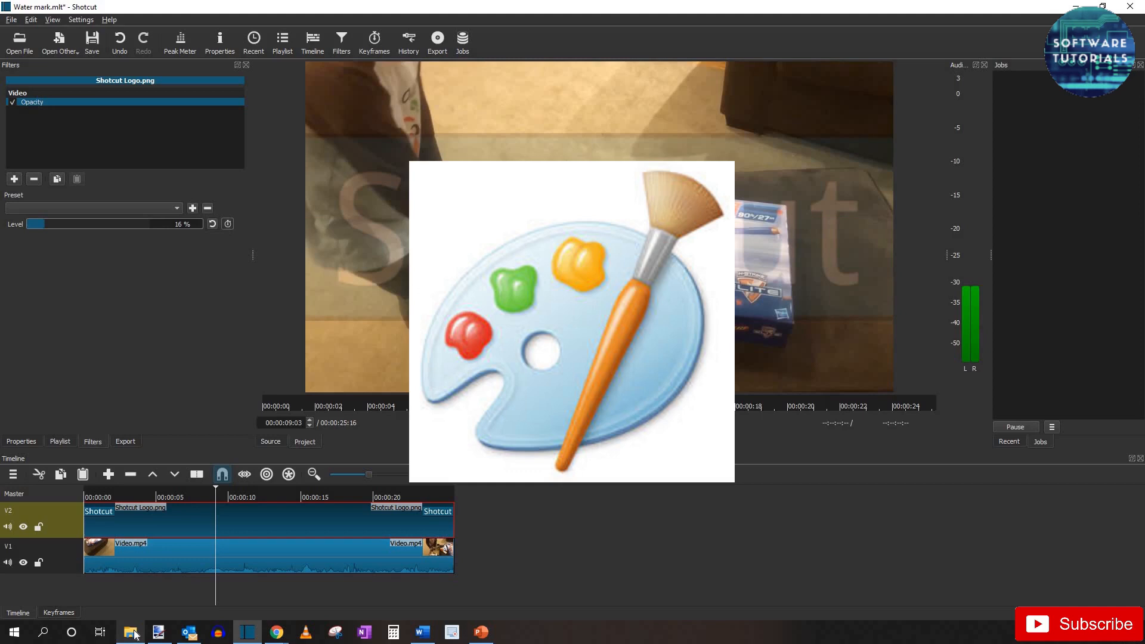
# - Open Shotcut Logo.png from the Watermark folder in paint.net
pyautogui.click(131, 631)
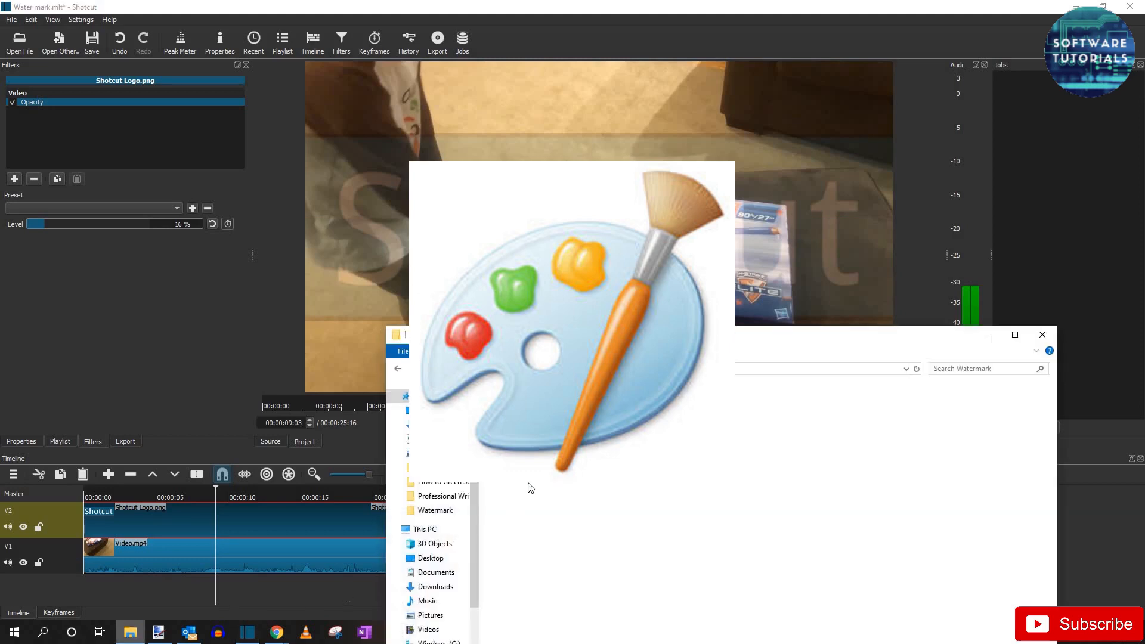
pyautogui.rightClick(520, 409)
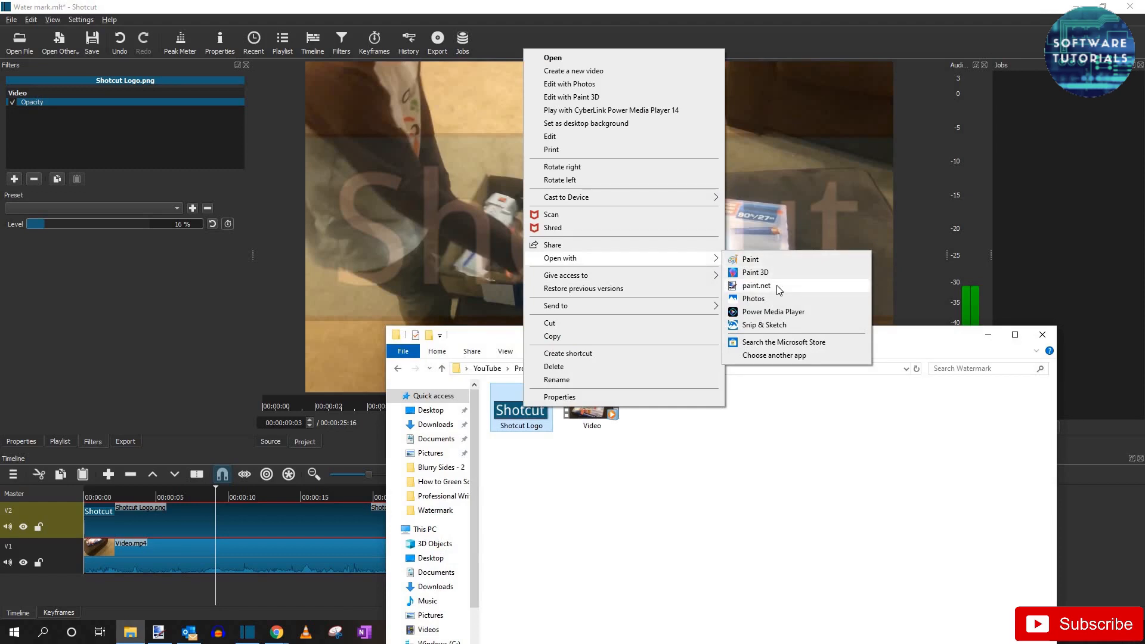
pyautogui.click(757, 286)
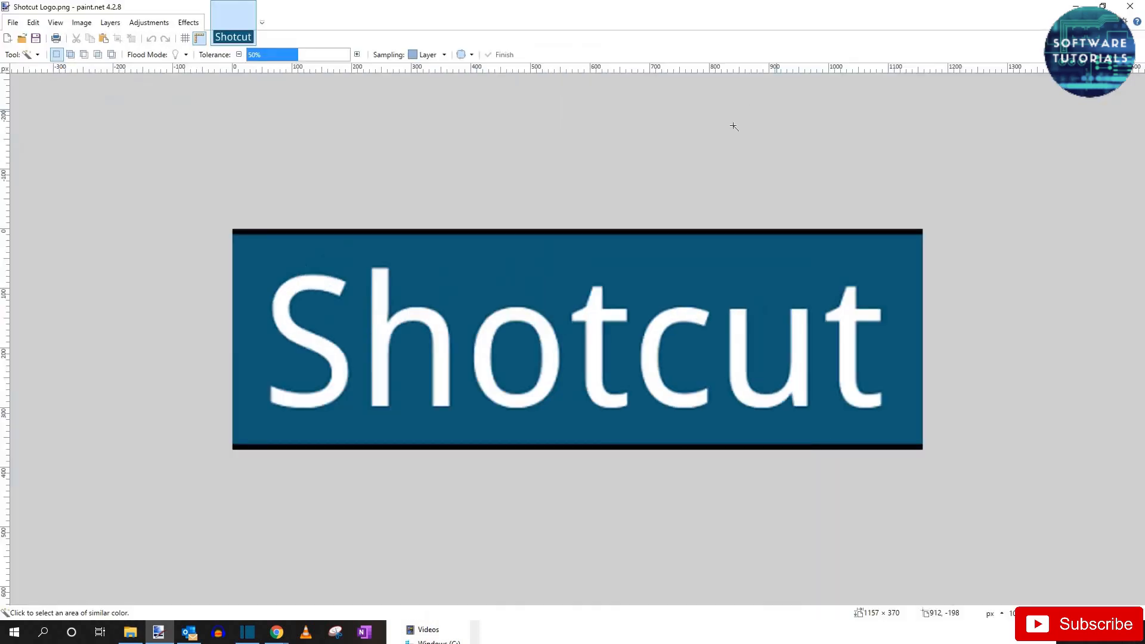
pyautogui.moveTo(428, 131)
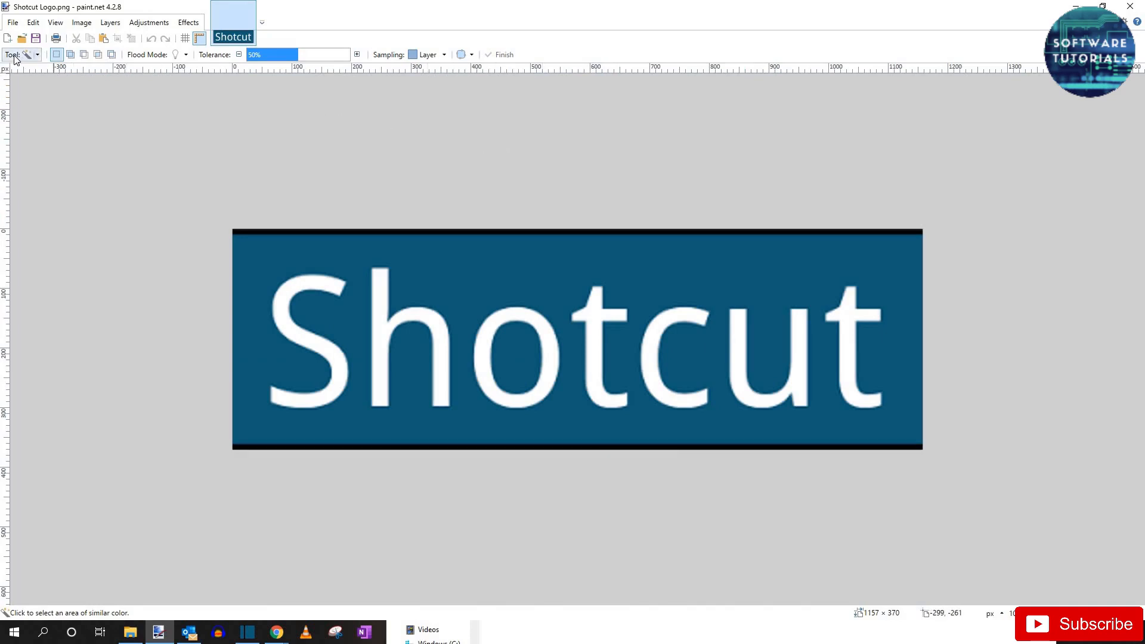
# - Fill the white Shotcut letters with black using the Paint Bucket
pyautogui.click(36, 54)
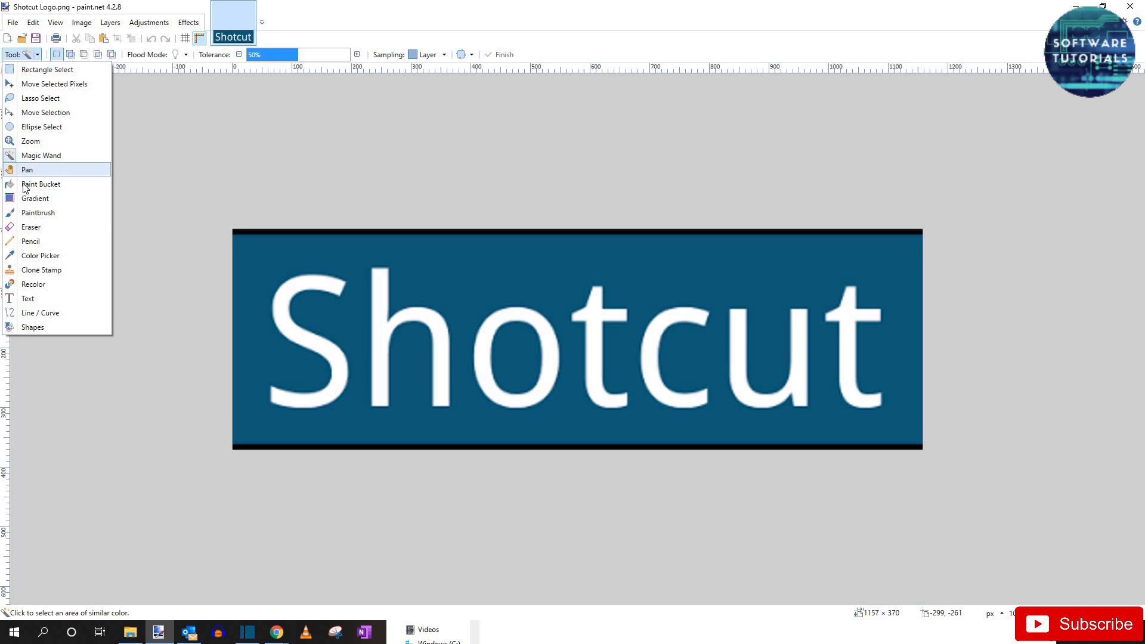
pyautogui.click(41, 184)
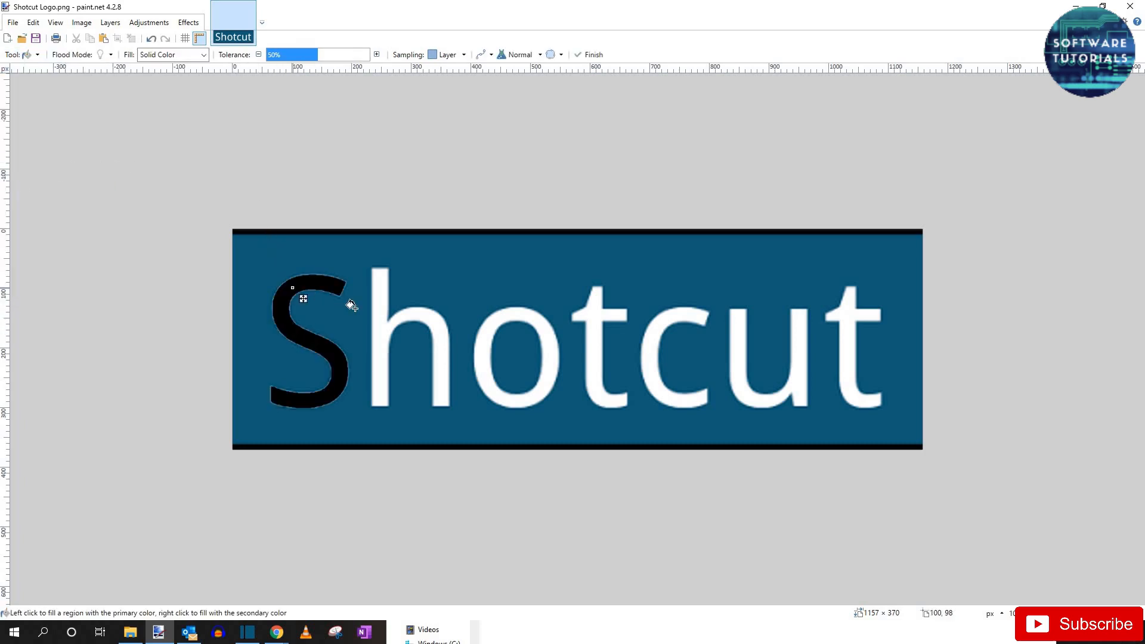
pyautogui.click(604, 314)
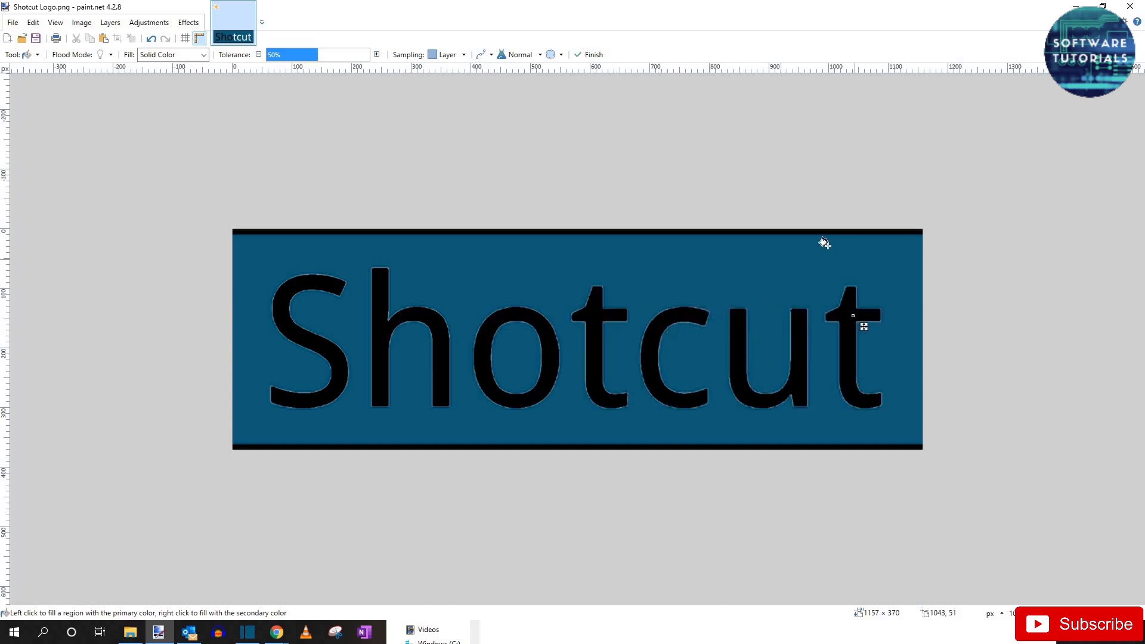
pyautogui.moveTo(471, 234)
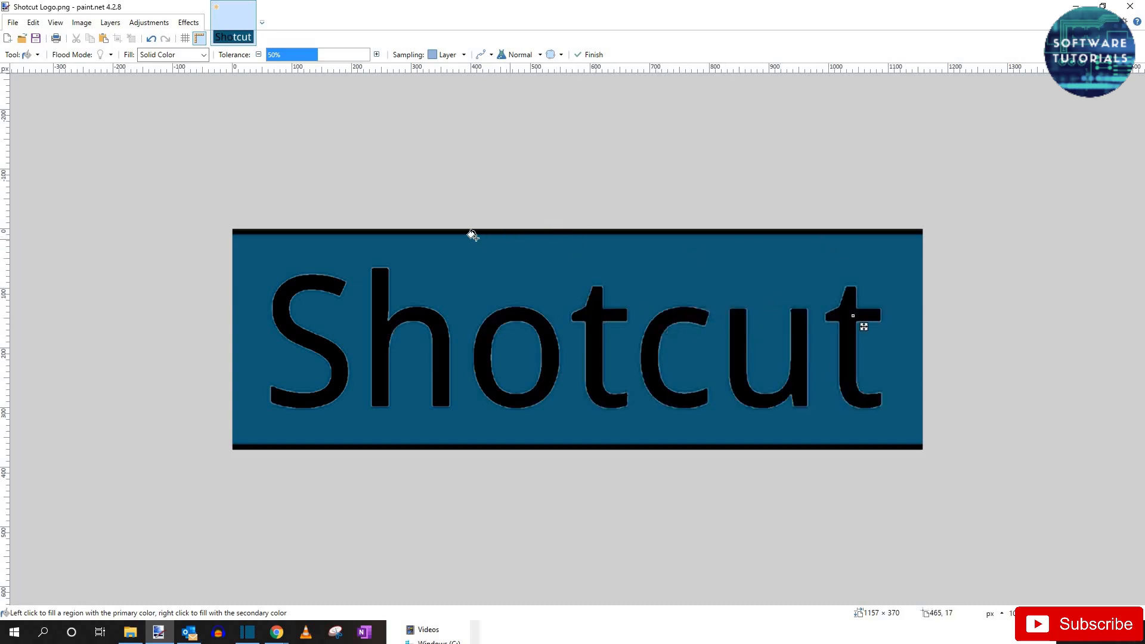
pyautogui.moveTo(634, 259)
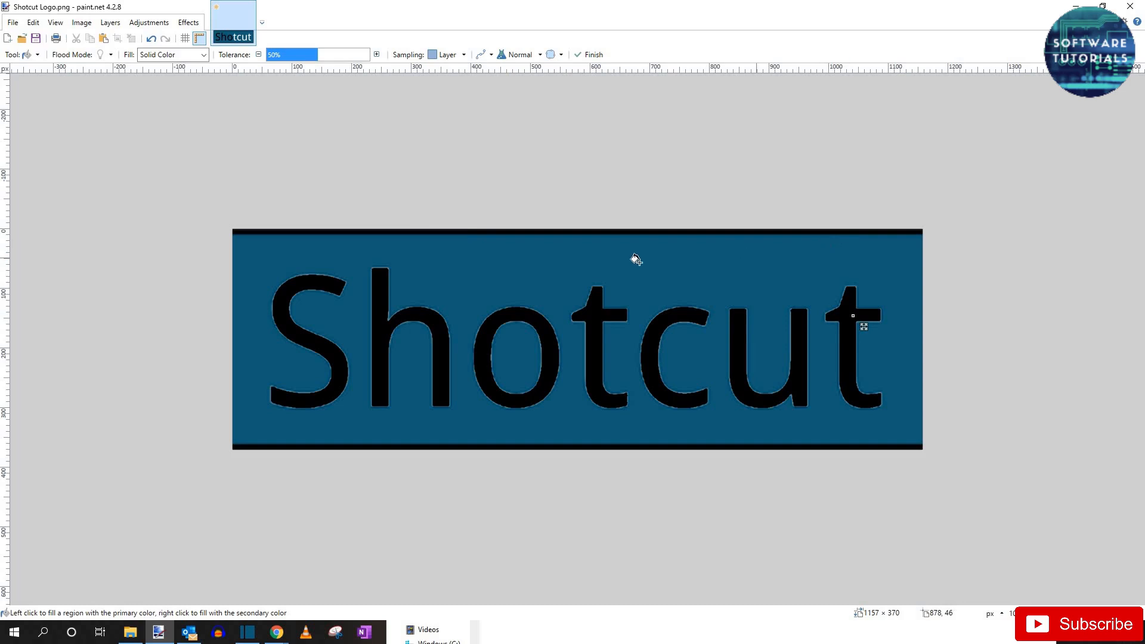
pyautogui.moveTo(517, 235)
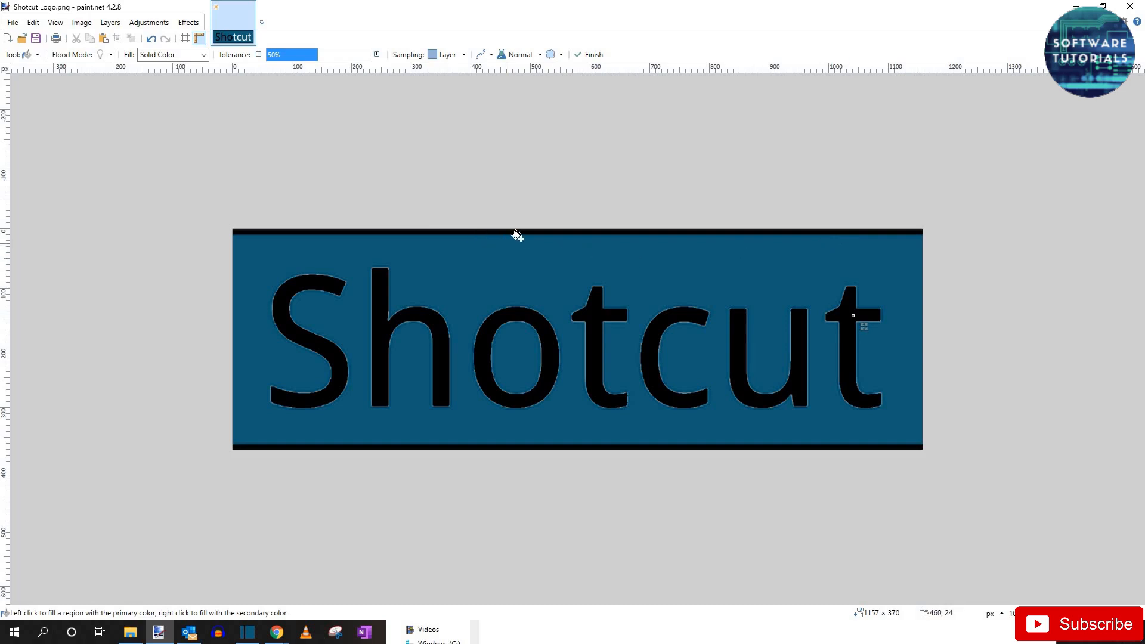
pyautogui.moveTo(481, 238)
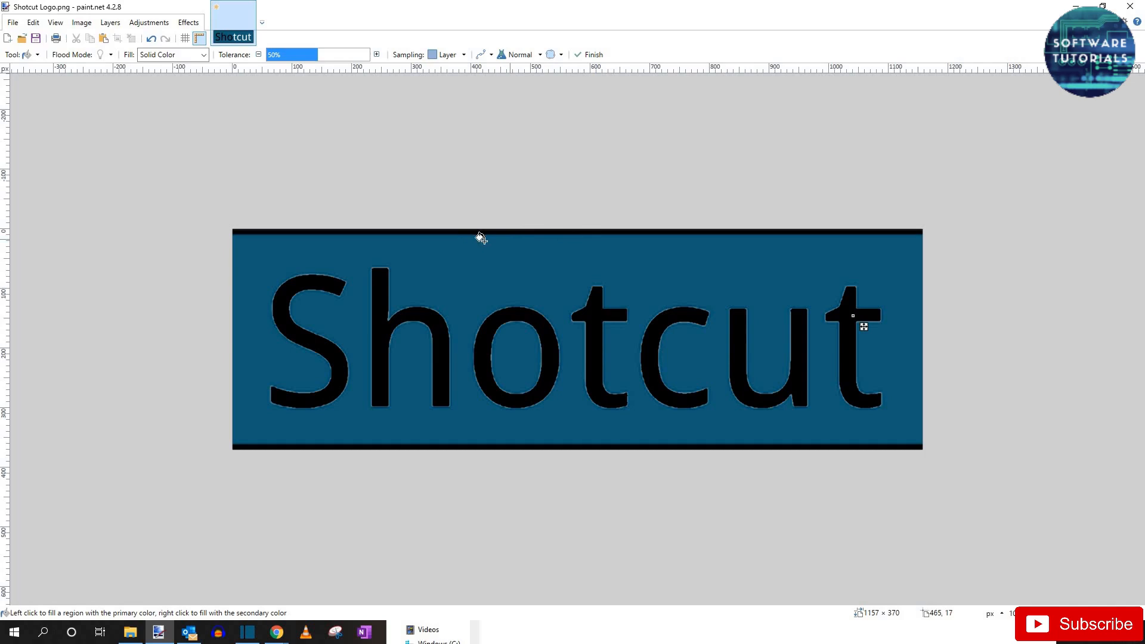
pyautogui.click(36, 55)
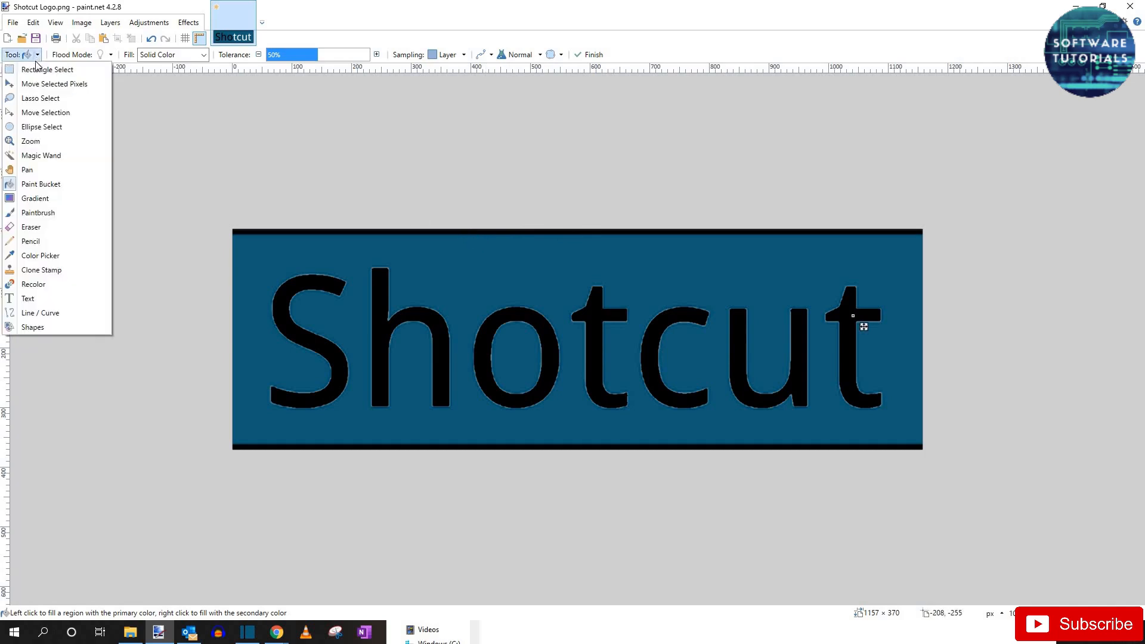
pyautogui.moveTo(41, 155)
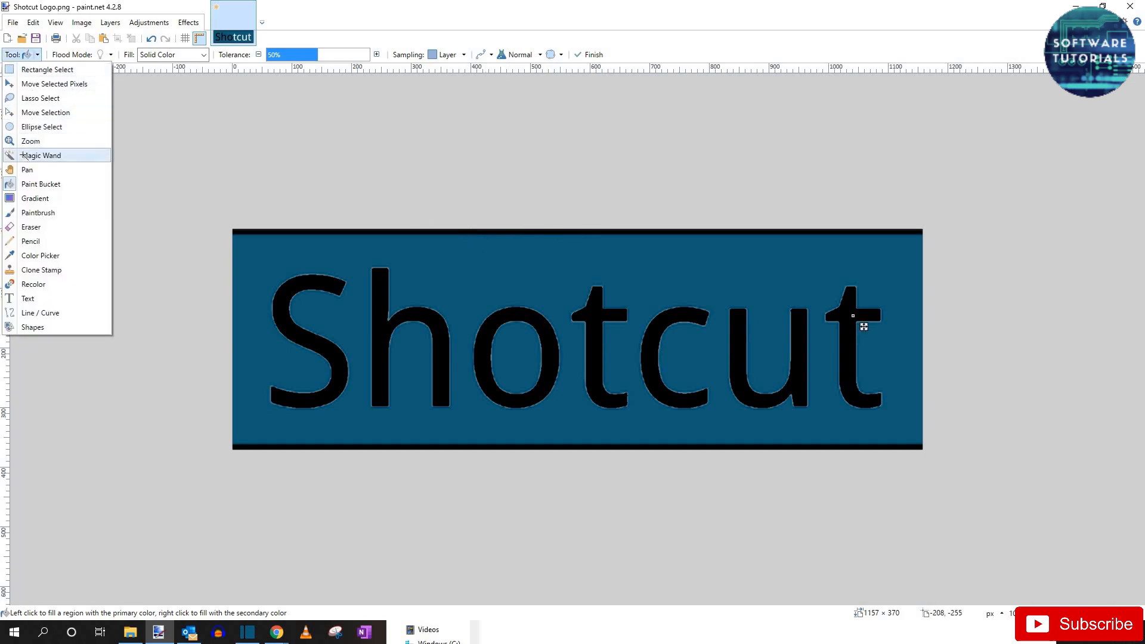
# - Delete the blue background with the Magic Wand, leaving black letters on transparency
pyautogui.click(40, 155)
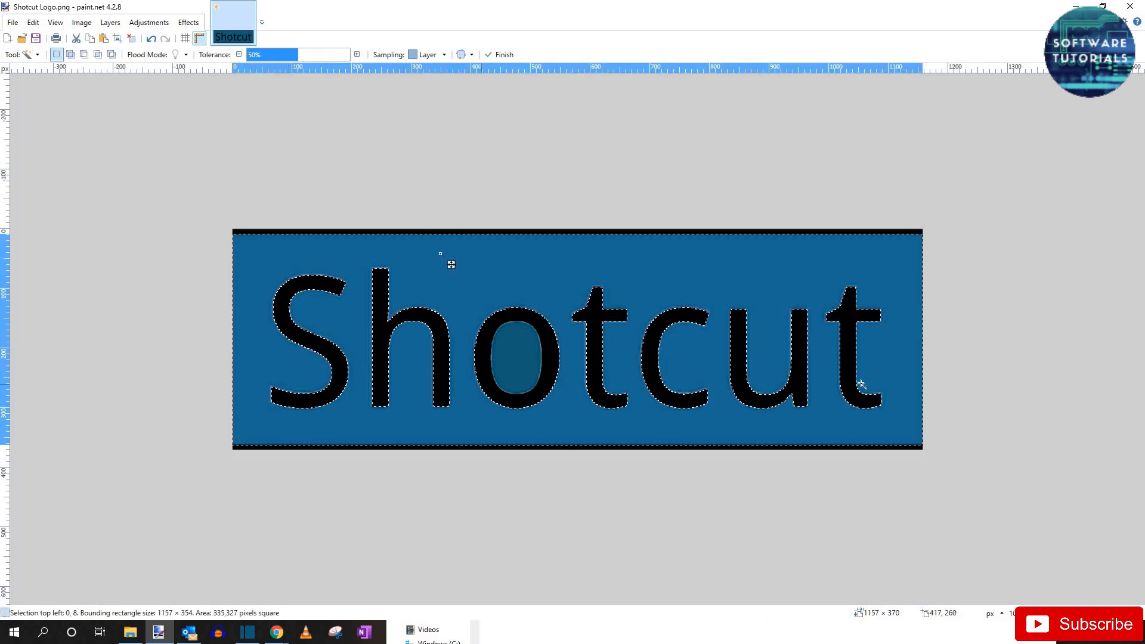
pyautogui.moveTo(575, 280)
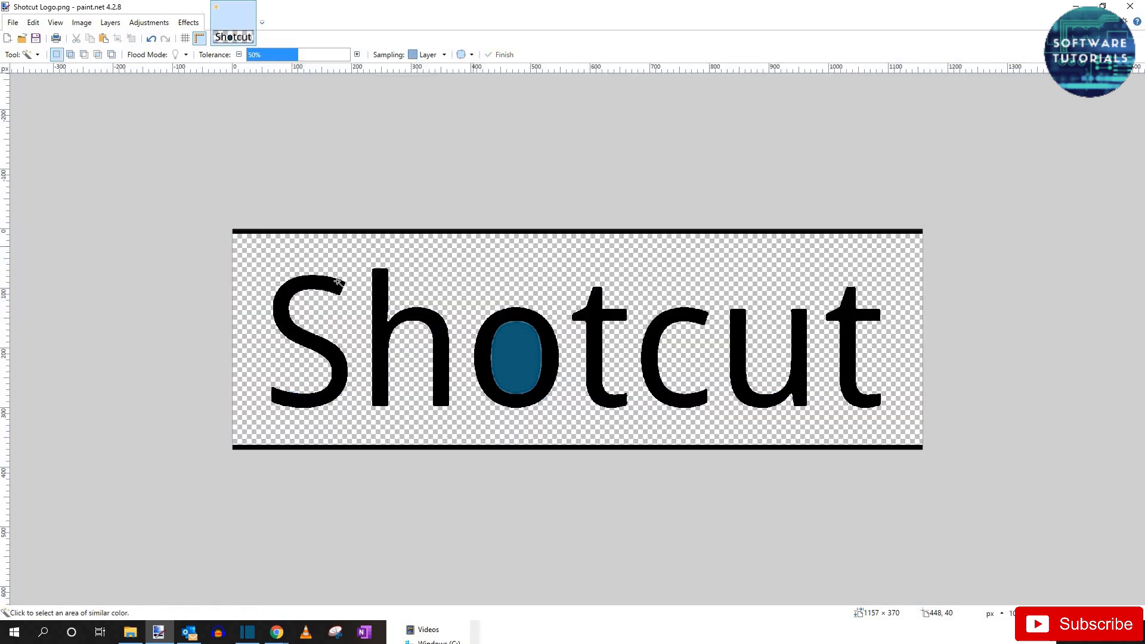
pyautogui.moveTo(849, 243)
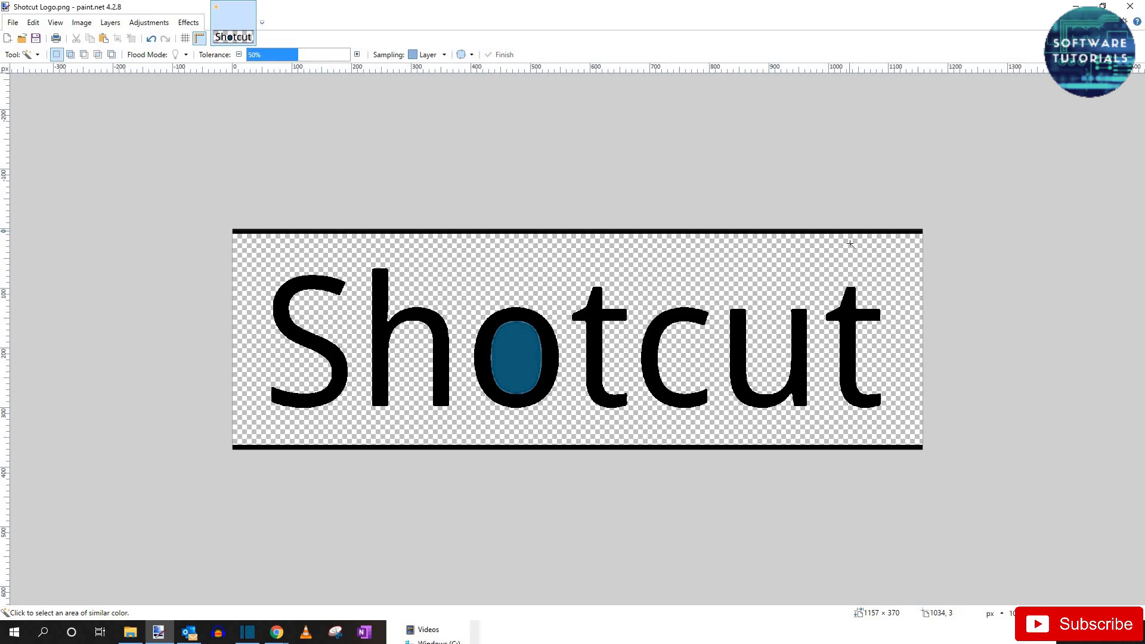
pyautogui.moveTo(533, 352)
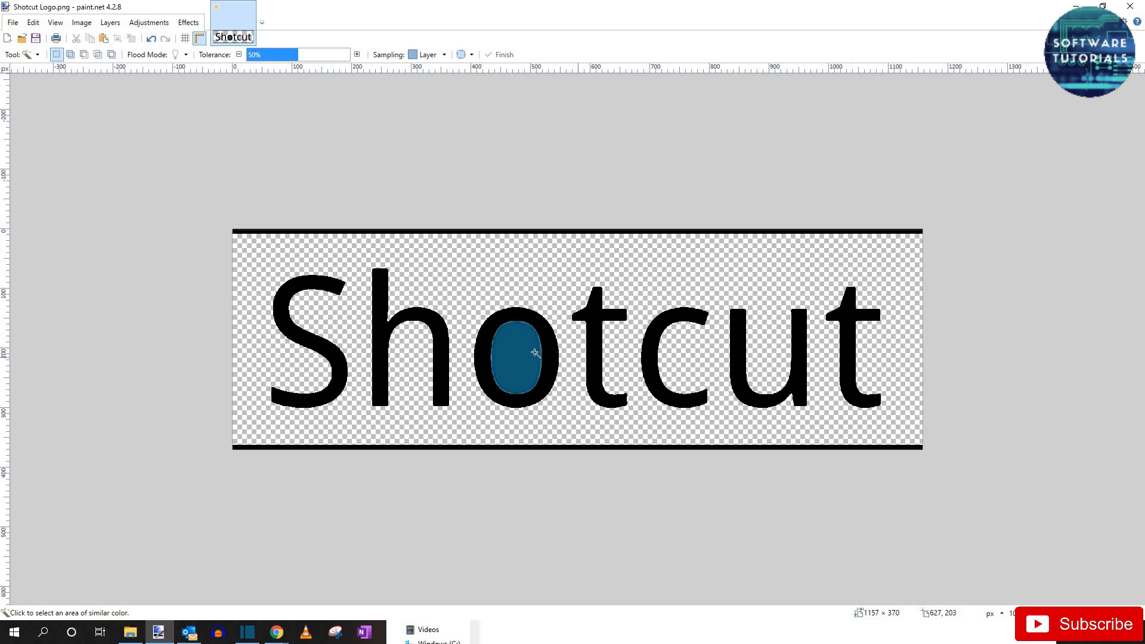
pyautogui.click(513, 356)
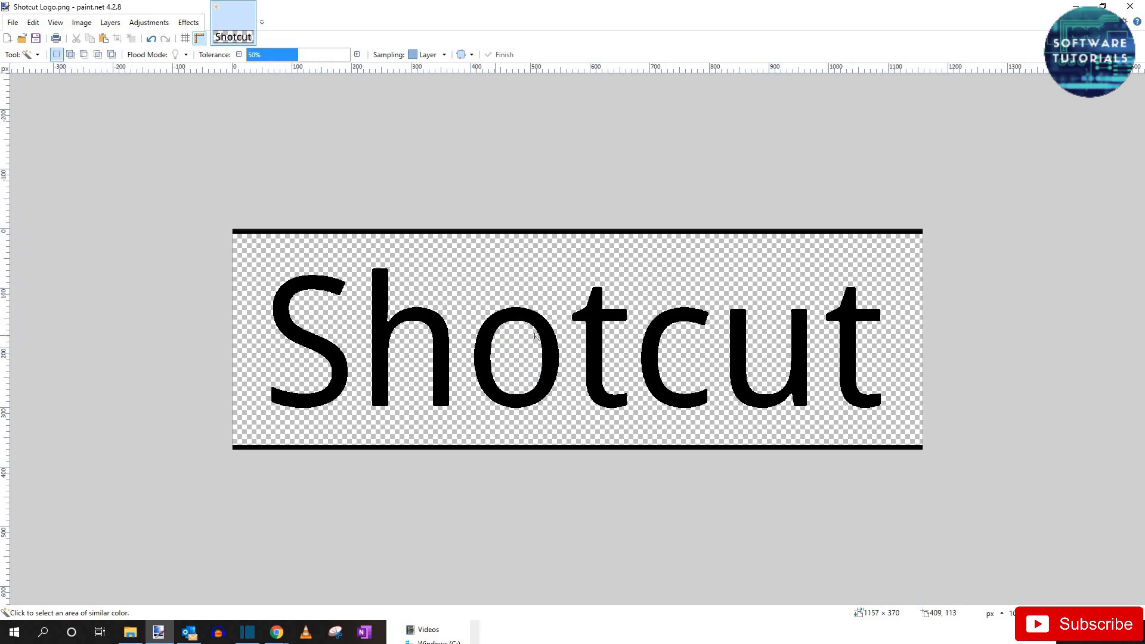
pyautogui.moveTo(169, 139)
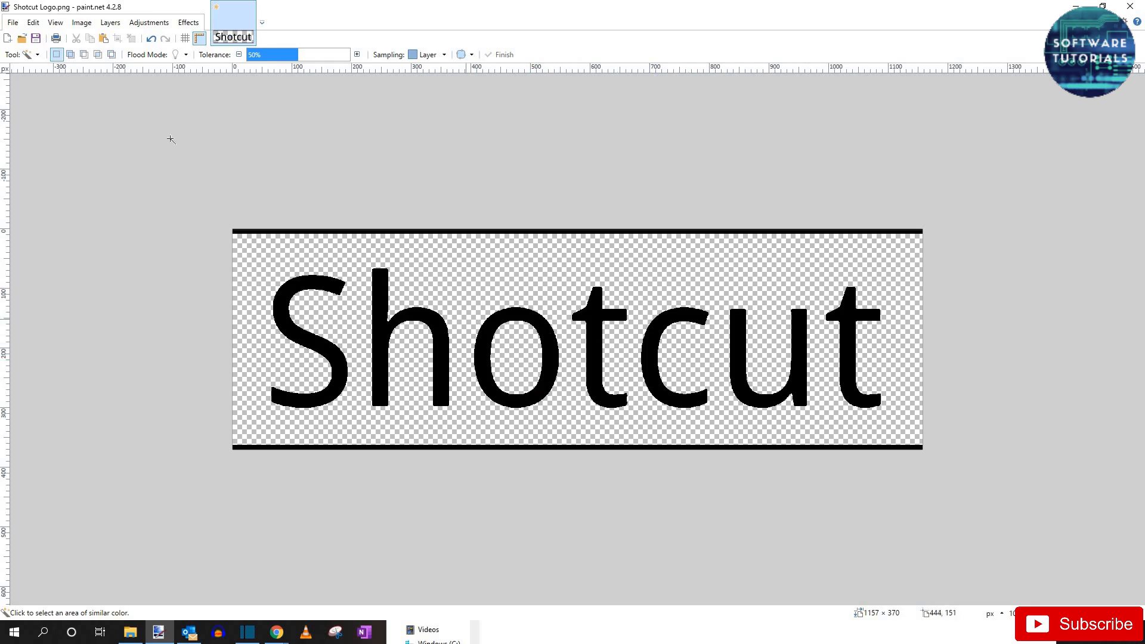
pyautogui.click(12, 22)
pyautogui.write('Shotcut Logo transpare')
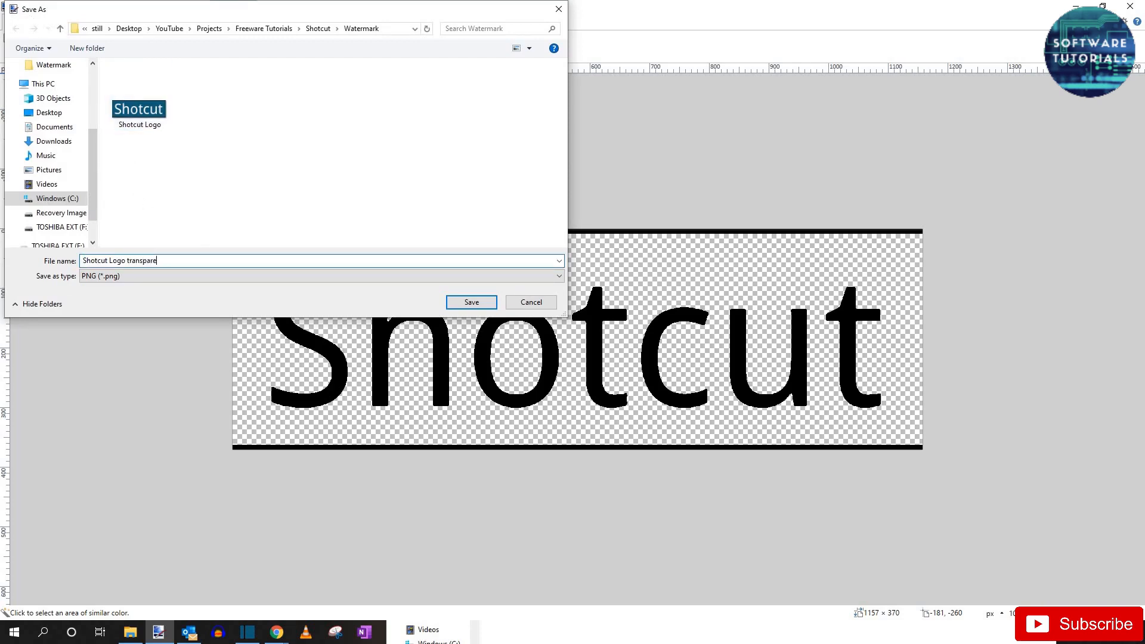
# - Save the logo as 'Shotcut Logo transparent' PNG in the Watermark folder
pyautogui.click(471, 301)
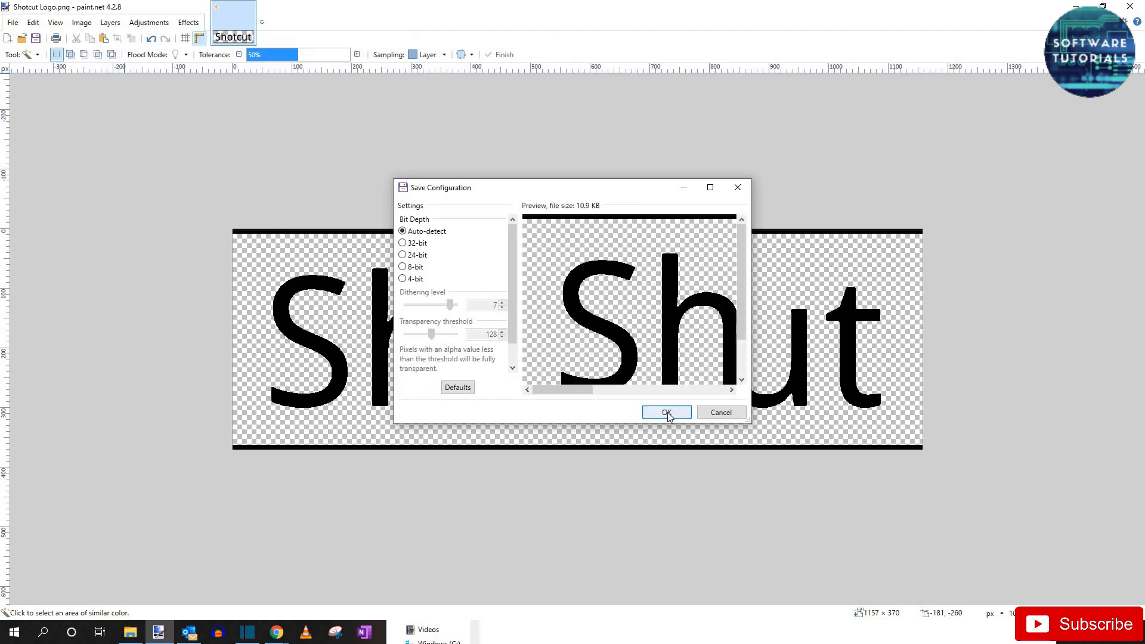
pyautogui.click(665, 412)
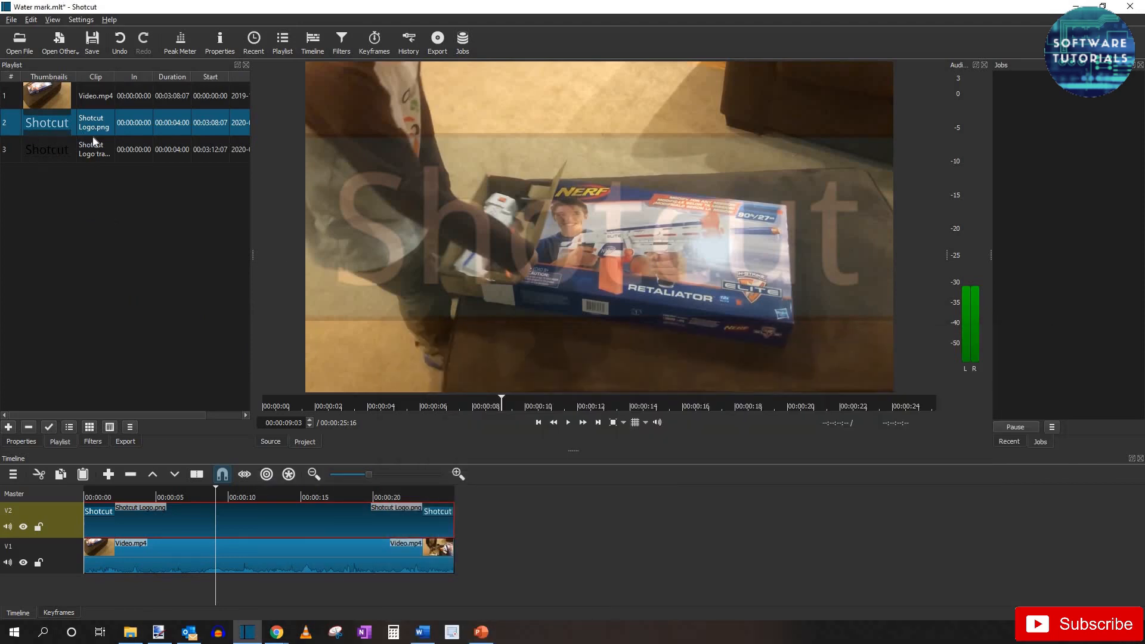
# - Remove the original logo and place the transparent logo on track V2
pyautogui.rightClick(94, 121)
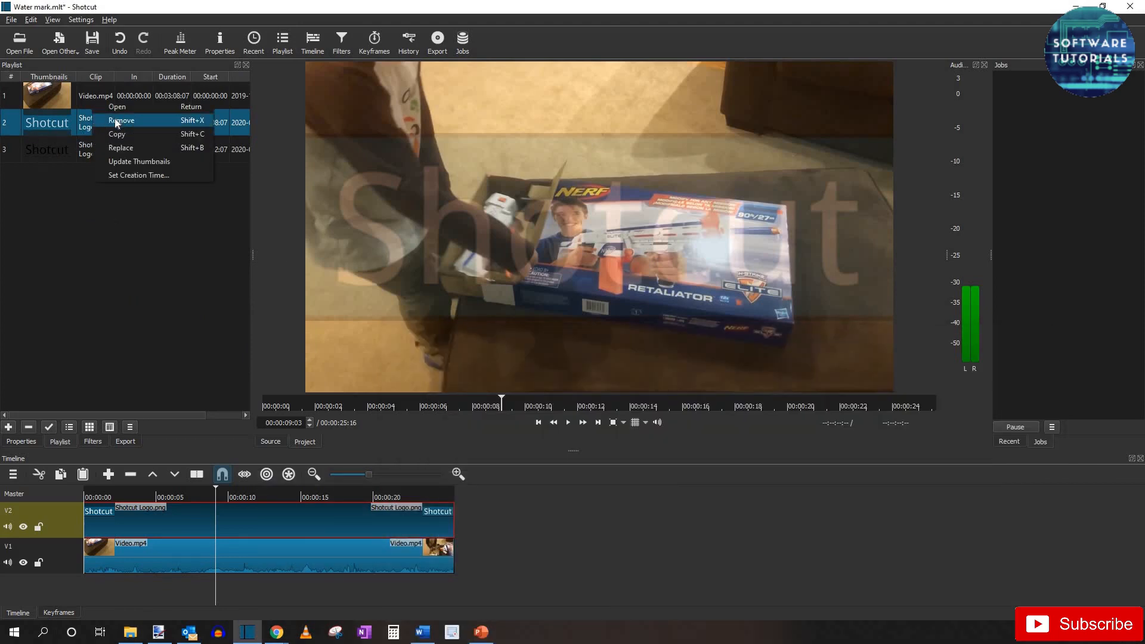
pyautogui.click(121, 119)
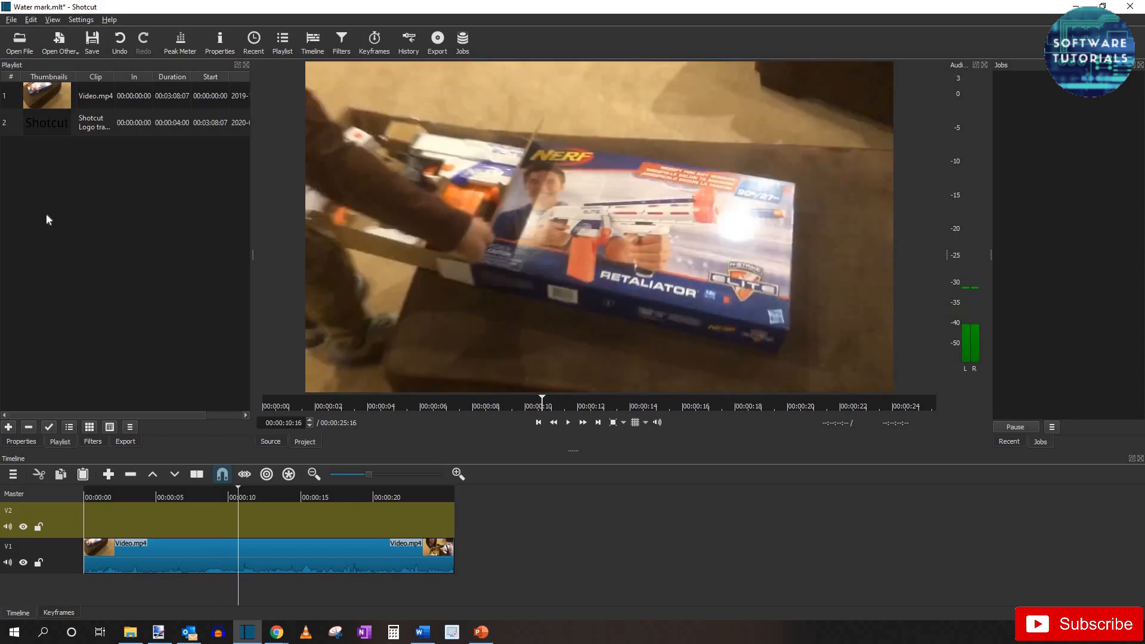
pyautogui.click(124, 123)
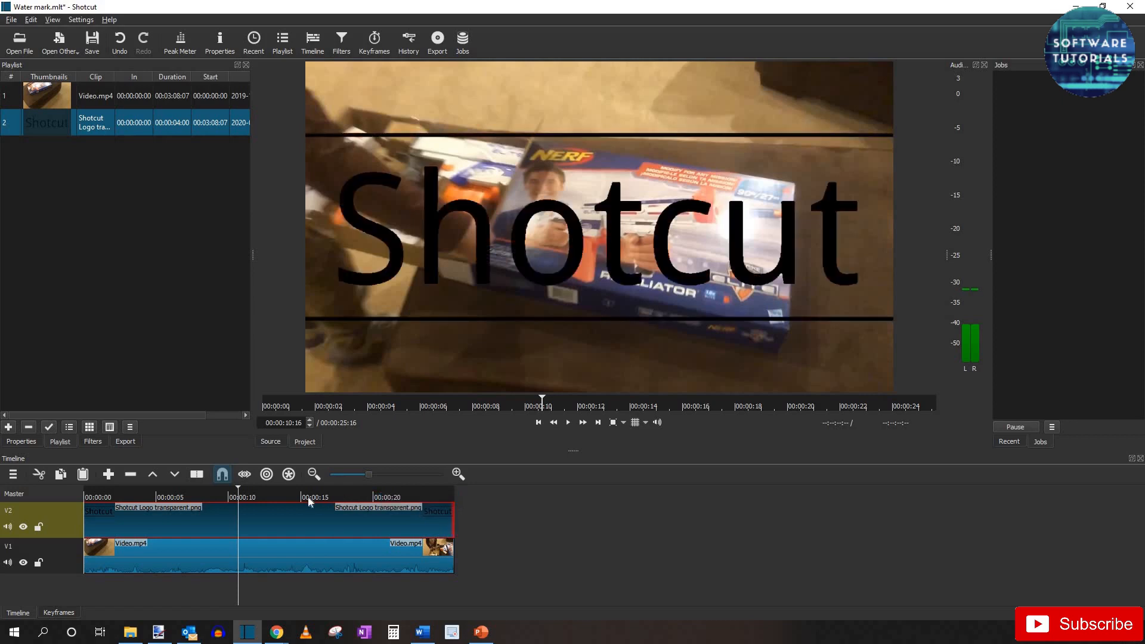
pyautogui.click(303, 497)
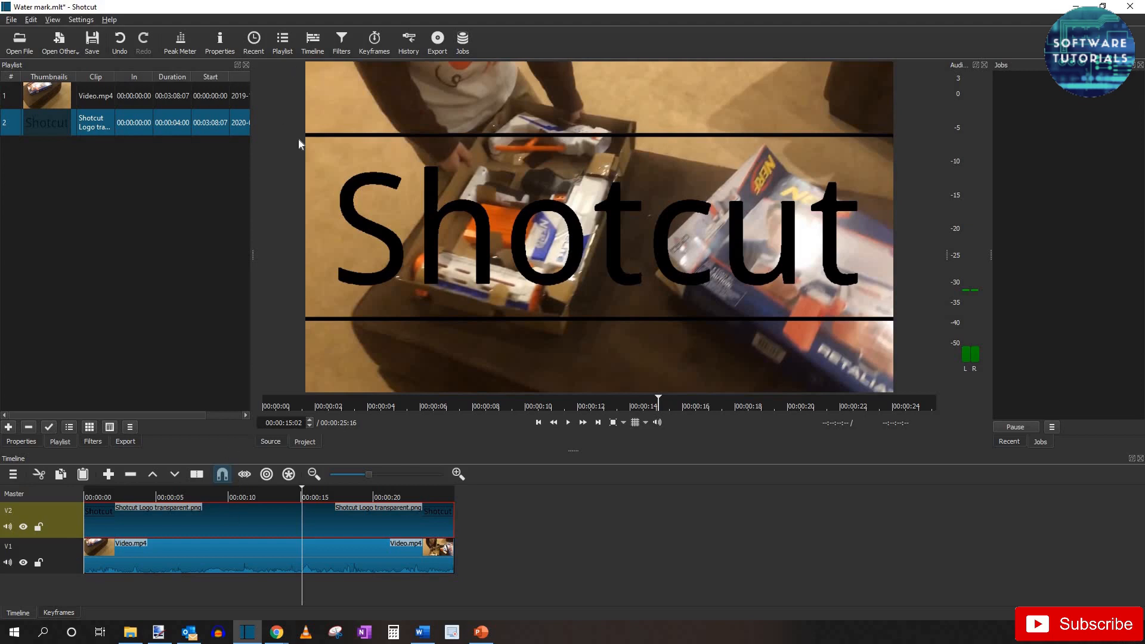
# - Apply an Opacity filter to the transparent logo clip and settle it at 16%
pyautogui.click(92, 441)
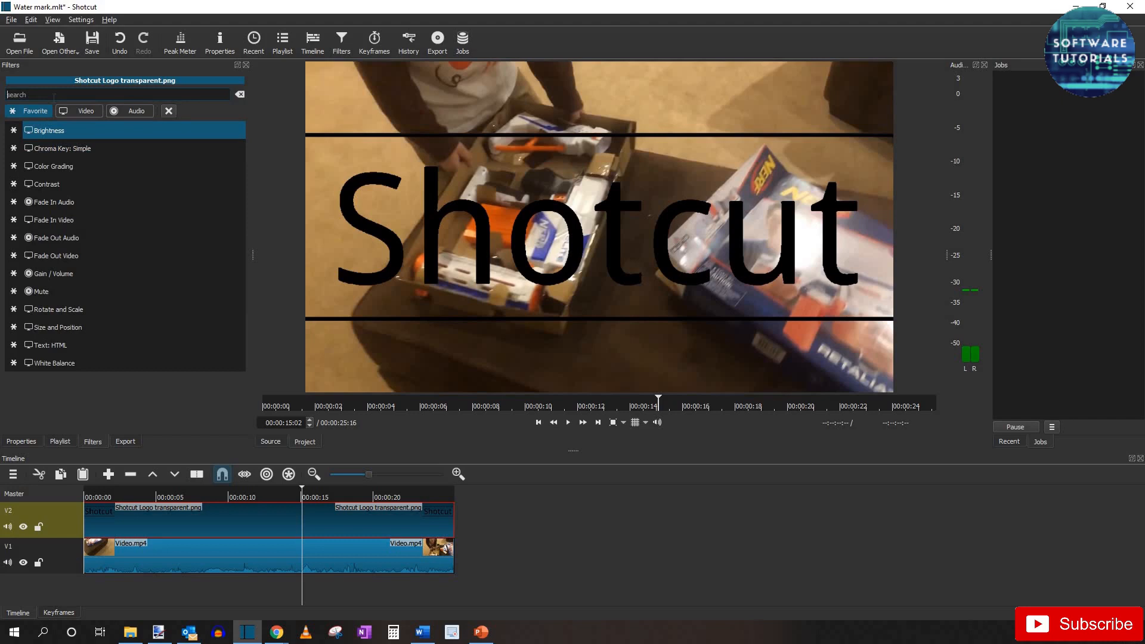
pyautogui.write('o')
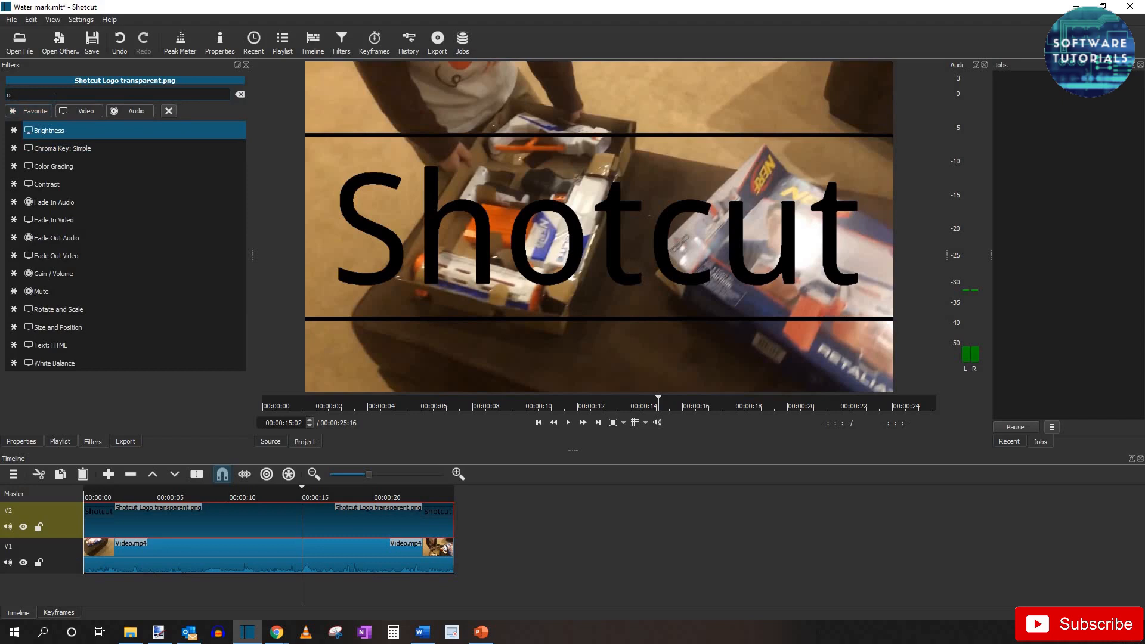
pyautogui.write('pa')
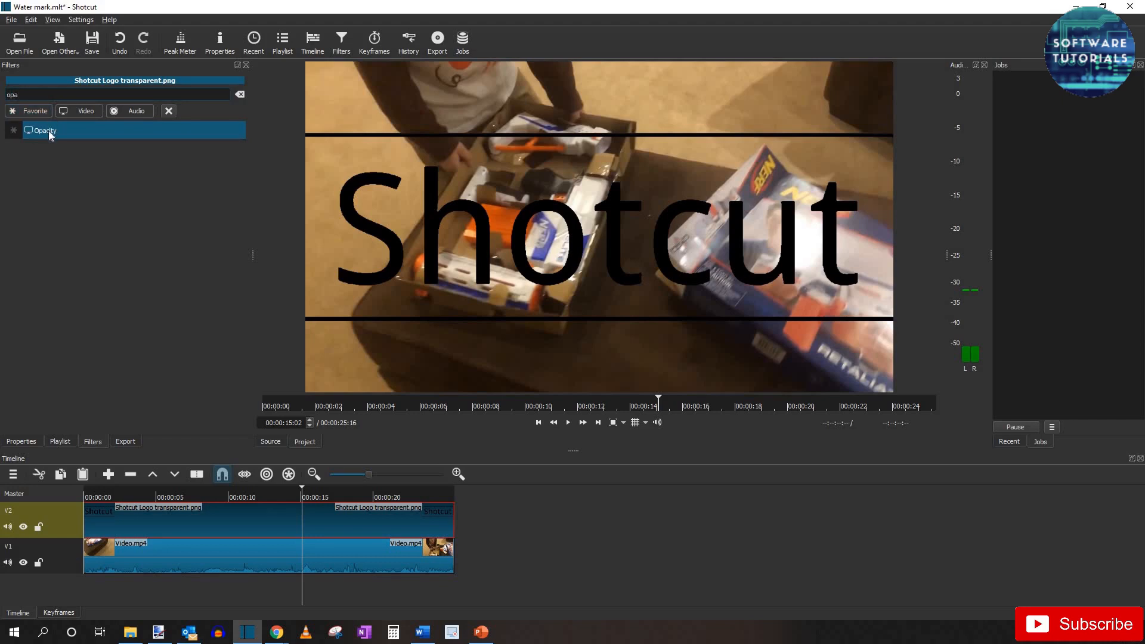
pyautogui.click(45, 131)
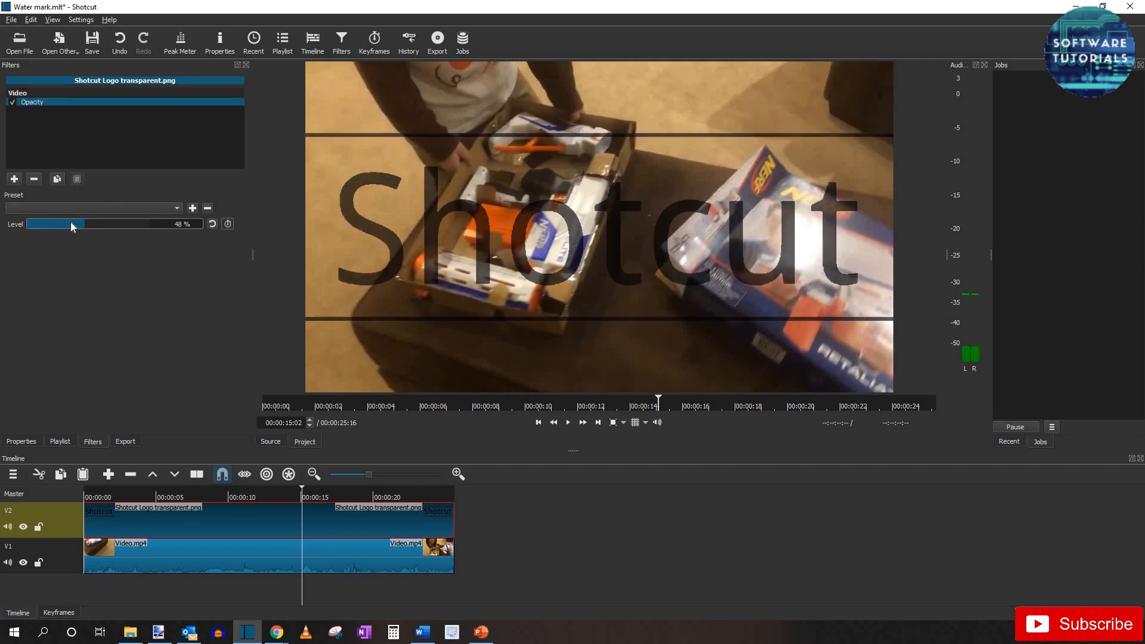
pyautogui.moveTo(85, 223); pyautogui.dragTo(35, 223)
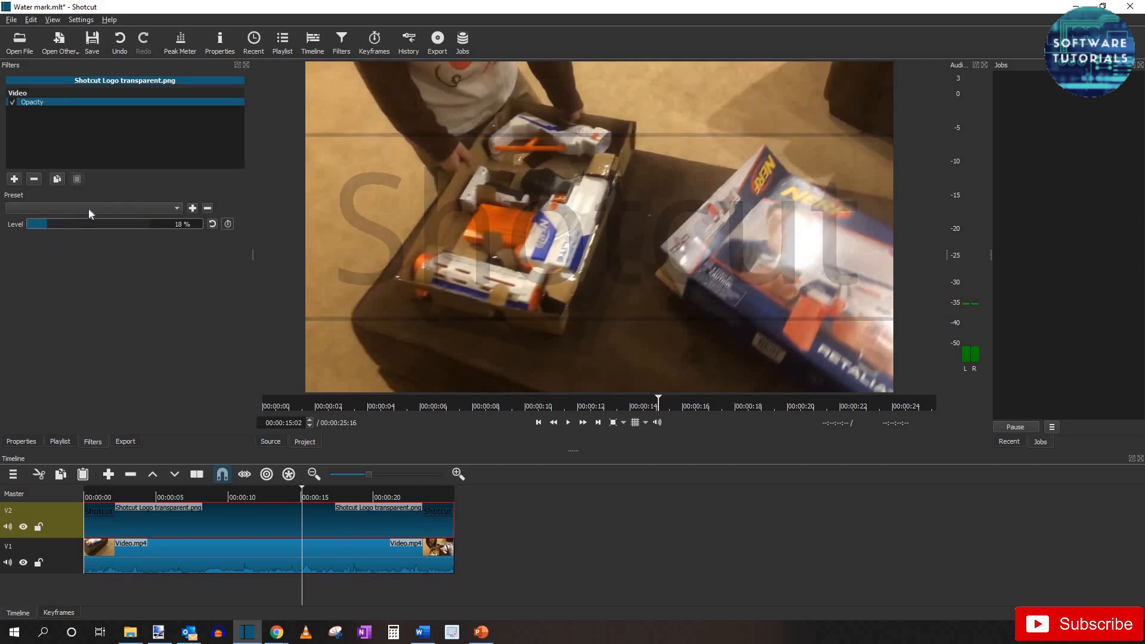
pyautogui.moveTo(38, 224); pyautogui.dragTo(30, 224)
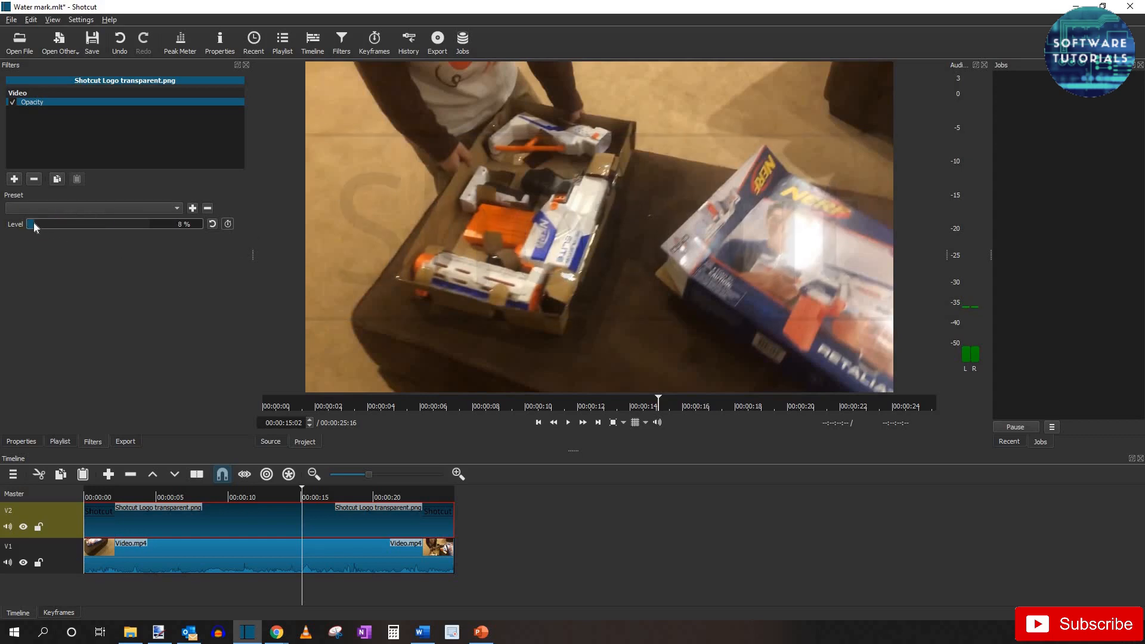
pyautogui.moveTo(35, 224); pyautogui.dragTo(85, 224)
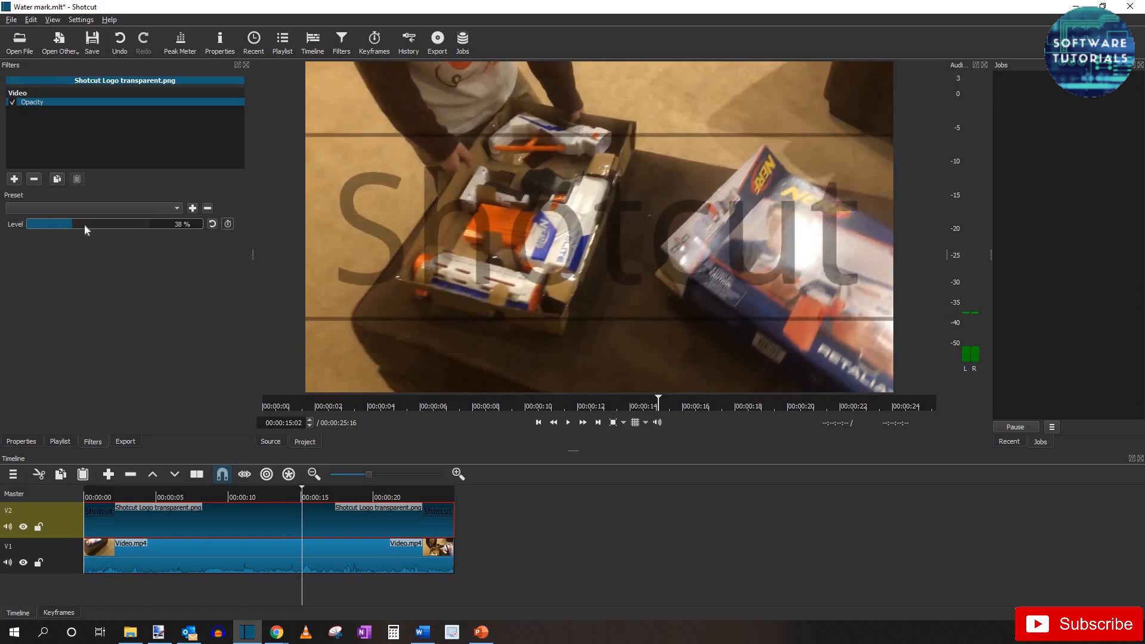
pyautogui.moveTo(84, 224); pyautogui.dragTo(42, 224)
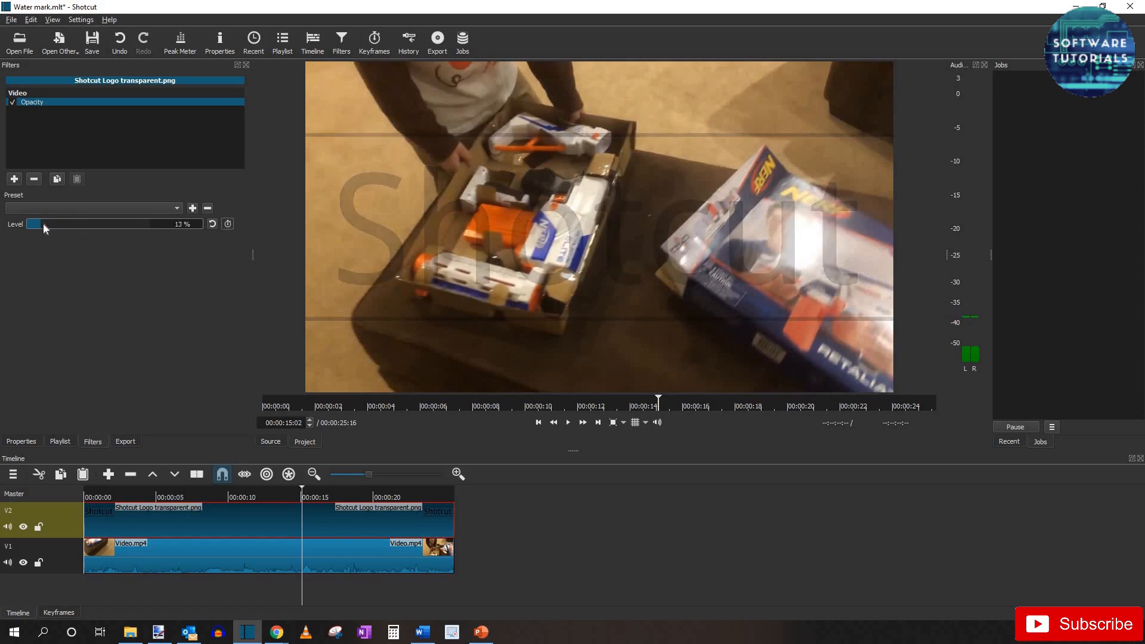
pyautogui.moveTo(35, 224); pyautogui.dragTo(38, 224)
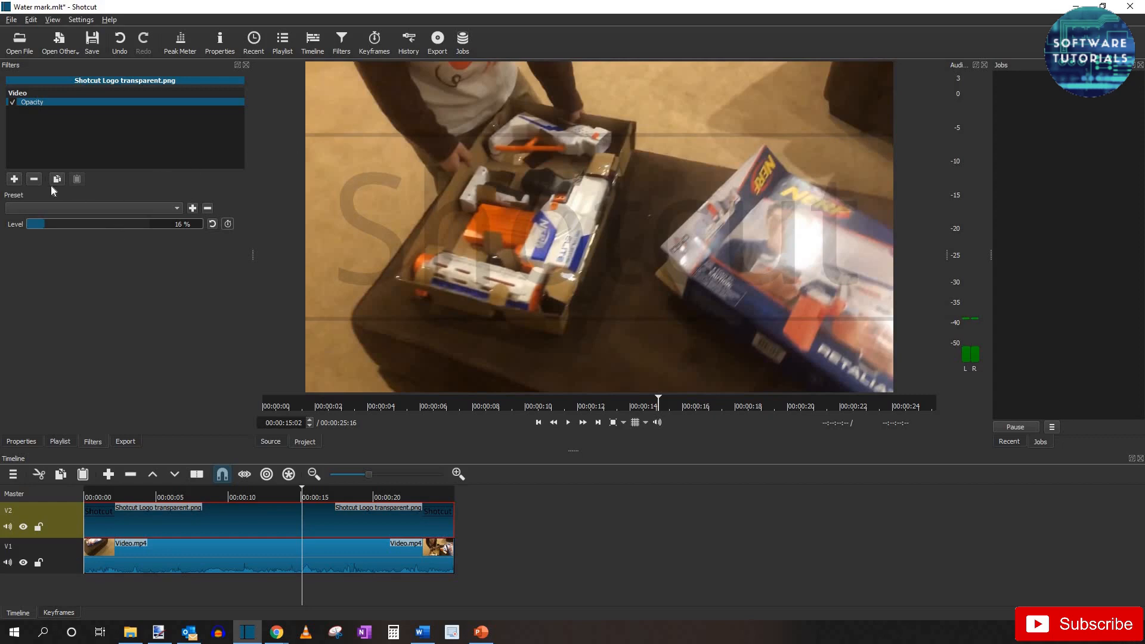
# - Add a Rotate and Scale filter to the logo clip with Rotation set to -30 degrees
pyautogui.click(14, 179)
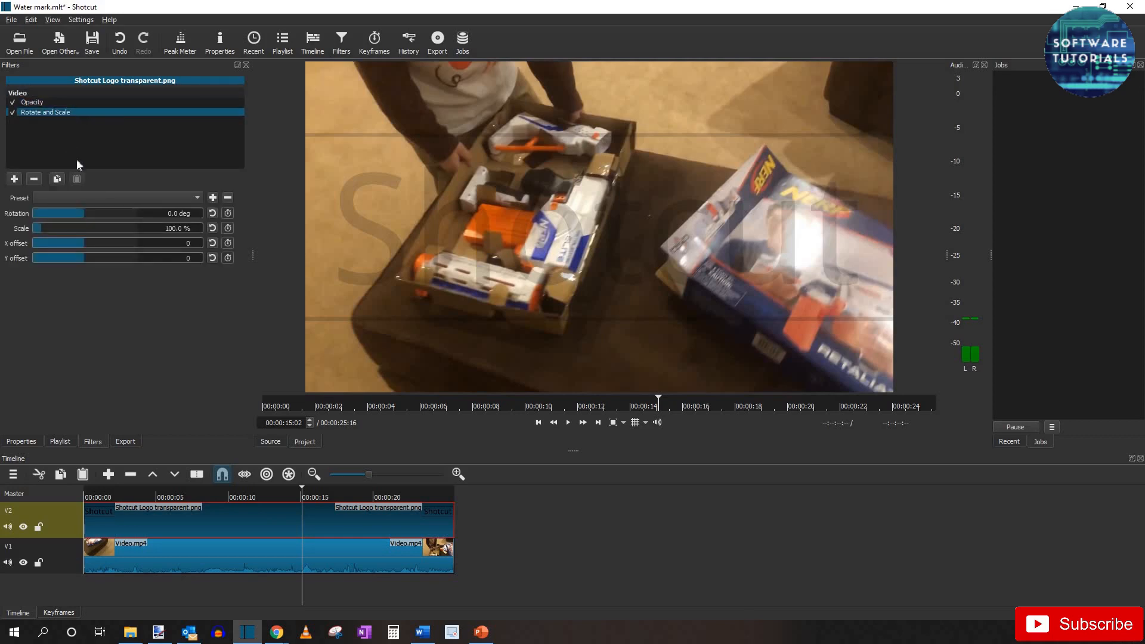
pyautogui.moveTo(59, 212); pyautogui.dragTo(117, 212)
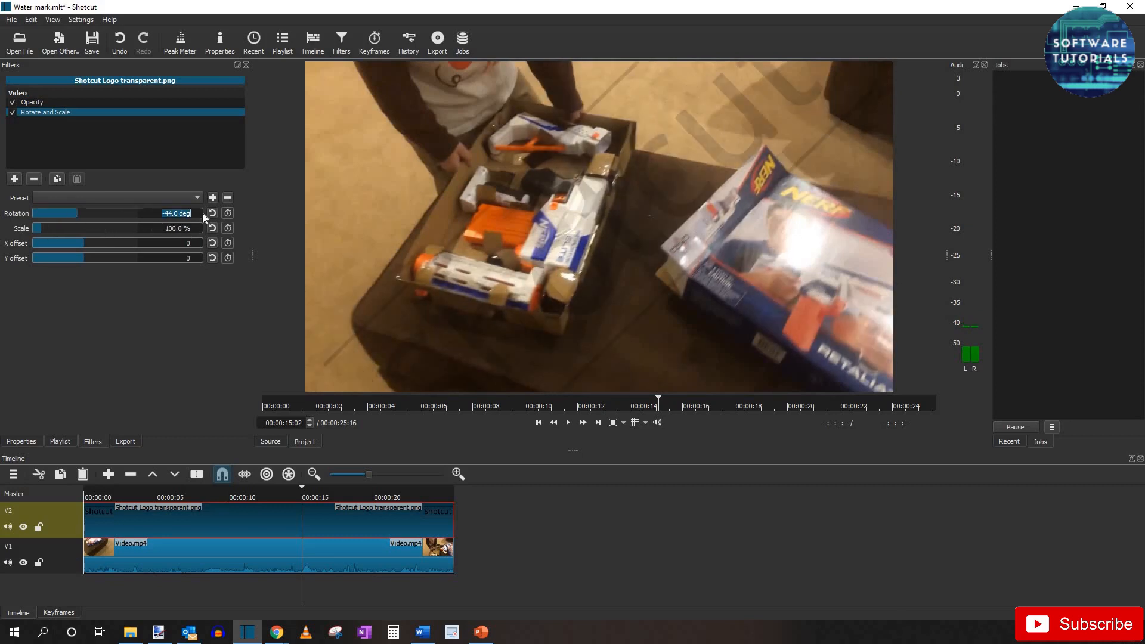
pyautogui.write('-30')
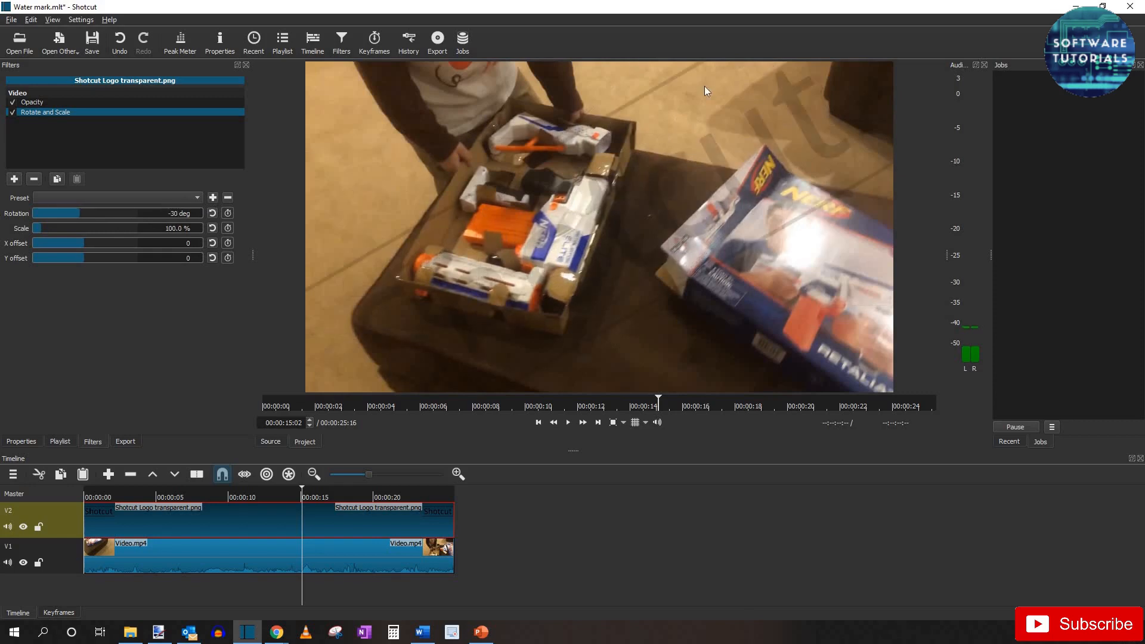
pyautogui.moveTo(291, 306)
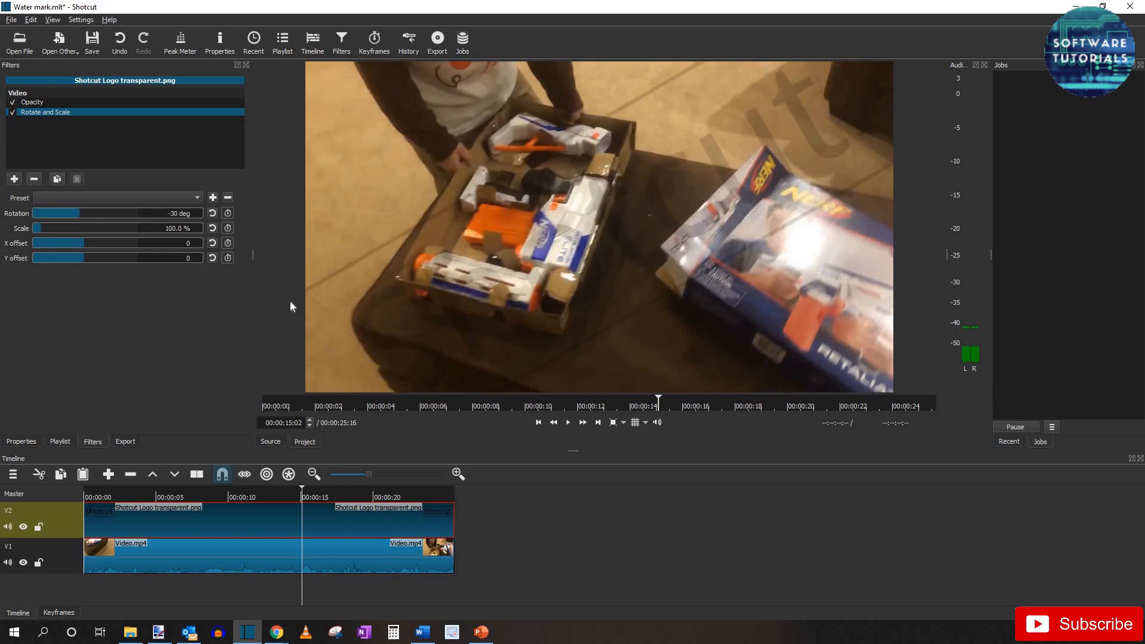
pyautogui.moveTo(587, 243)
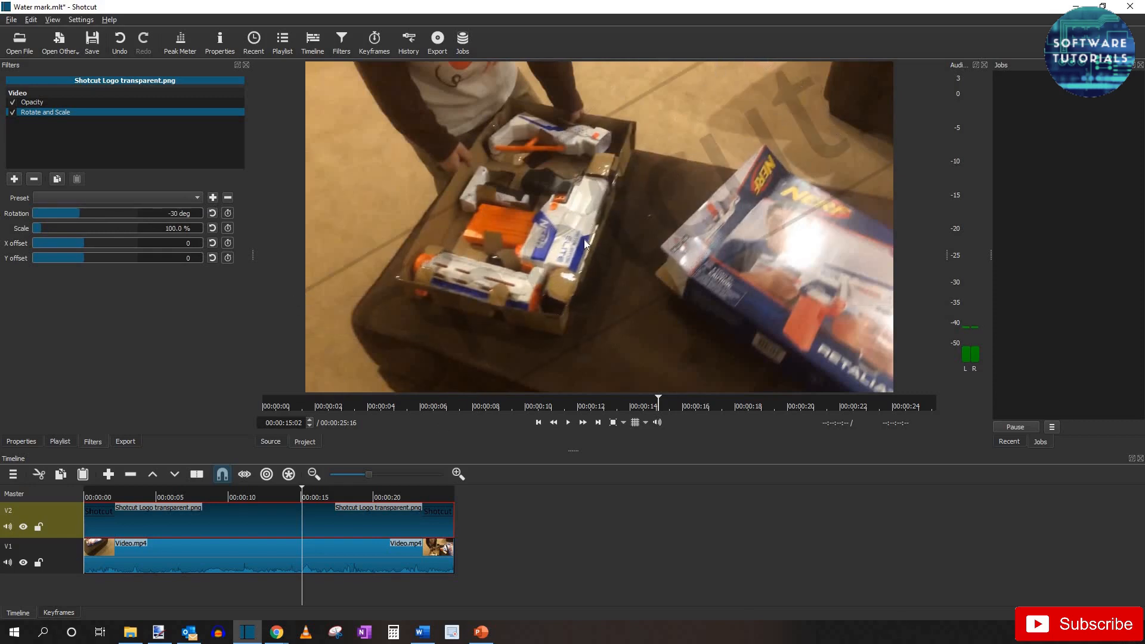
pyautogui.click(436, 40)
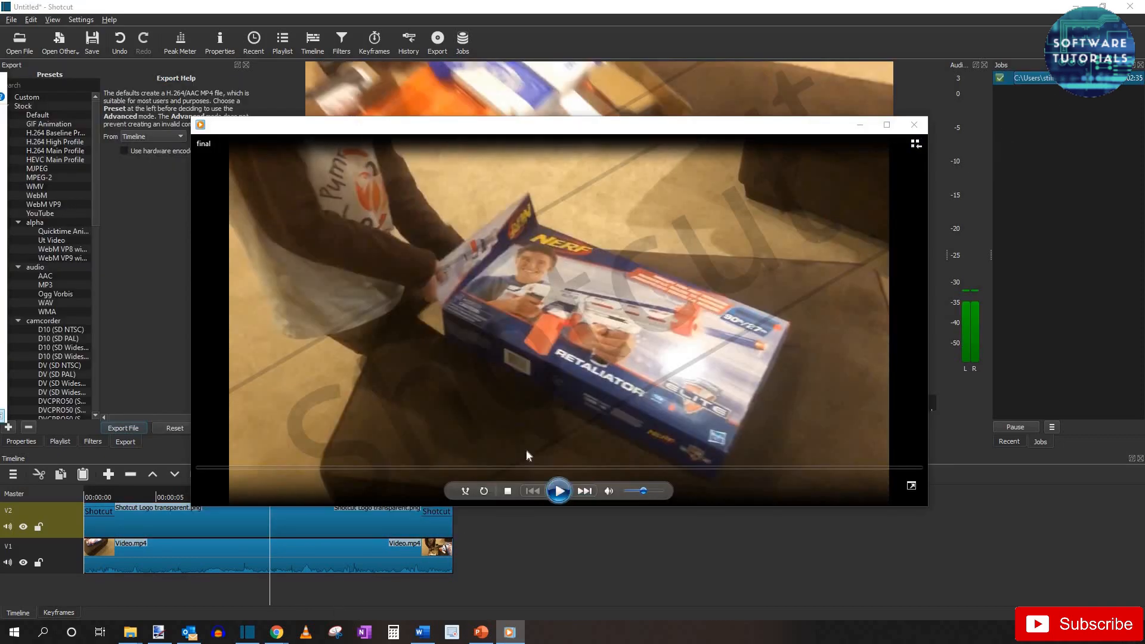
# - Play the exported 'final' video to check the faint diagonal watermark
pyautogui.click(559, 490)
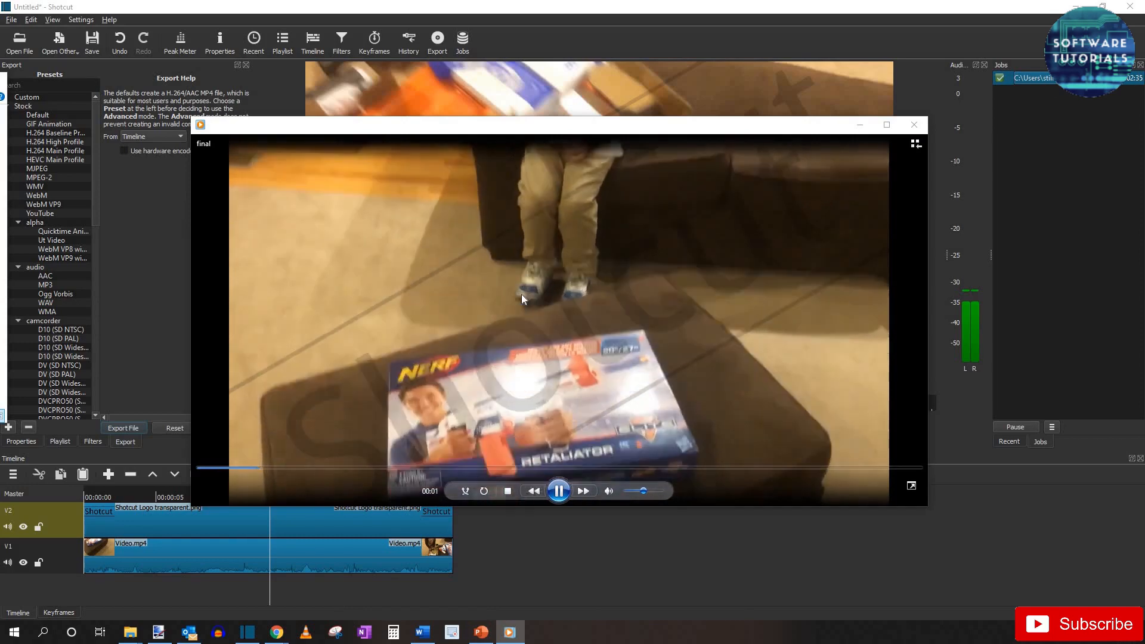